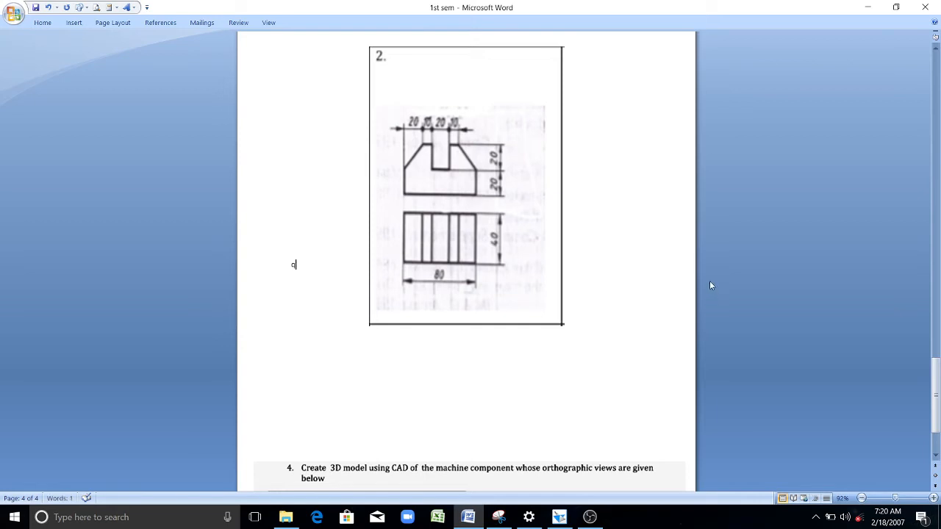
mouse_move(576, 286)
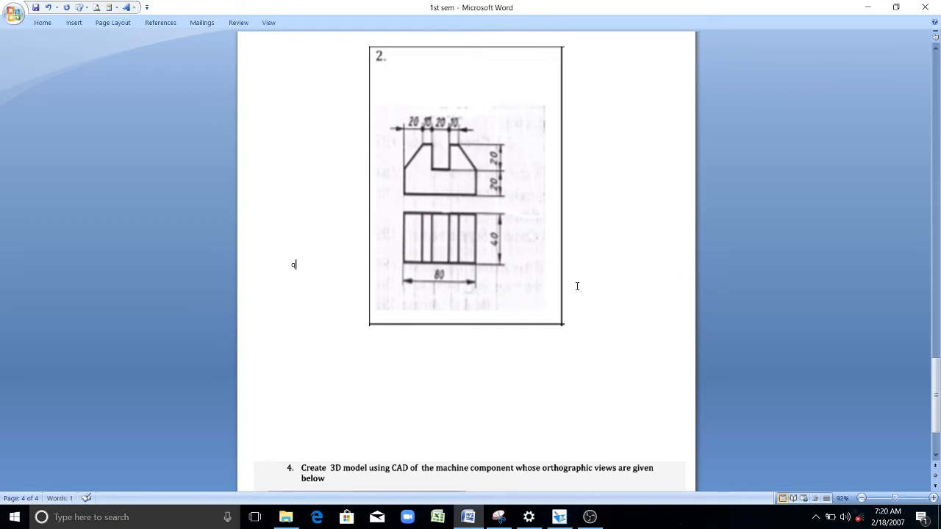
mouse_move(423, 188)
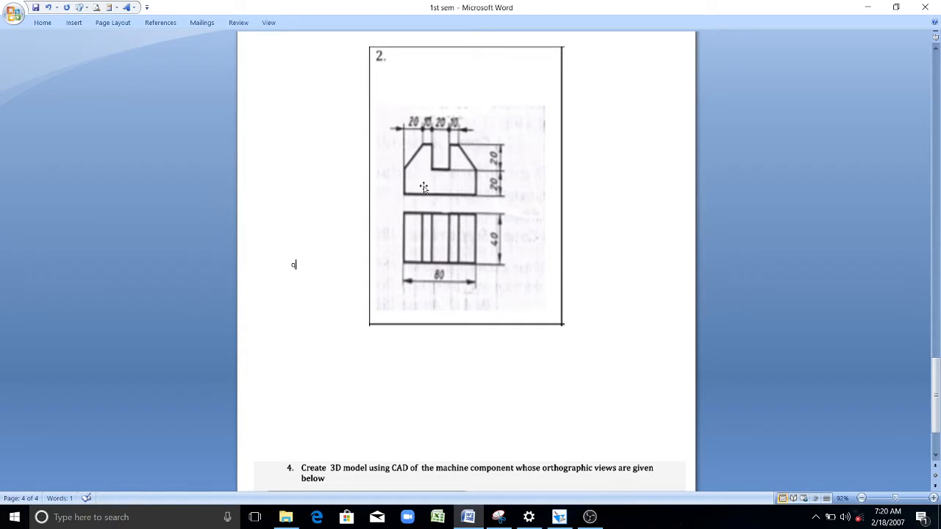
mouse_move(403, 229)
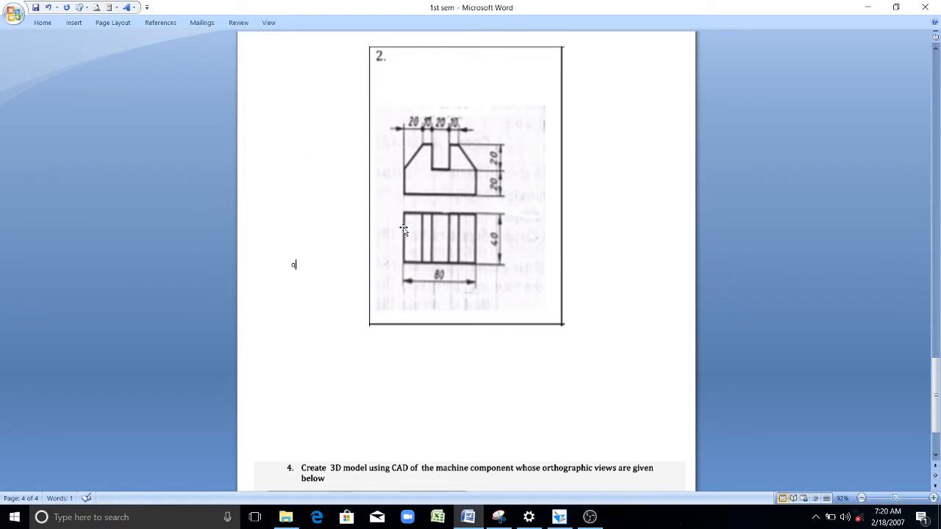
mouse_move(417, 197)
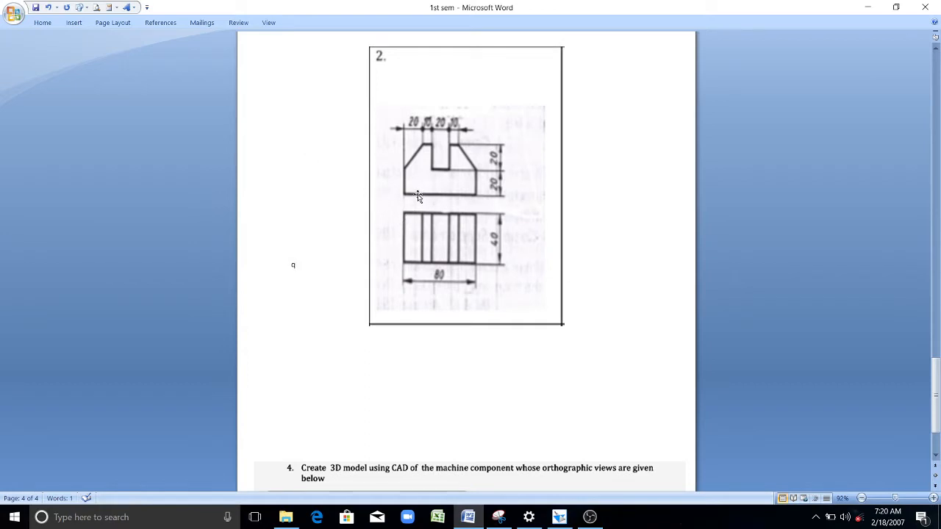
mouse_move(414, 256)
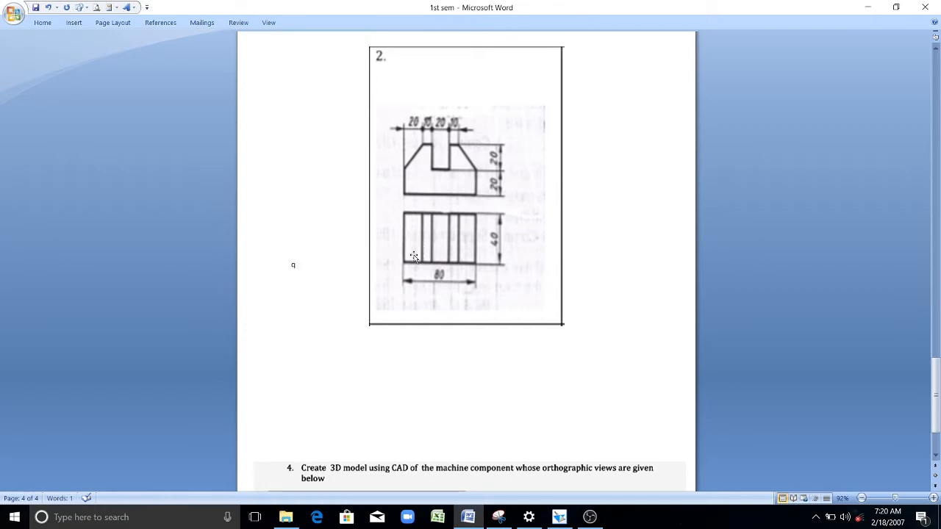
mouse_move(404, 188)
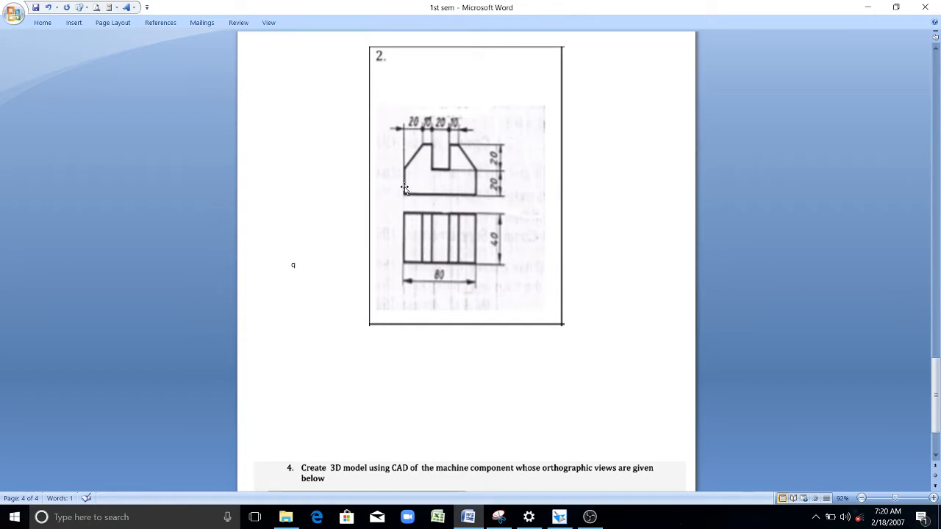
mouse_move(410, 197)
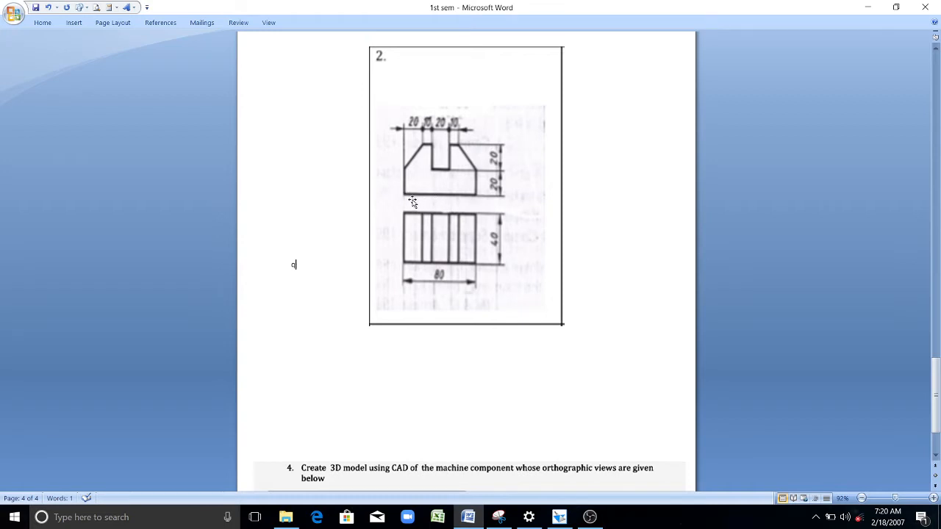
mouse_move(414, 159)
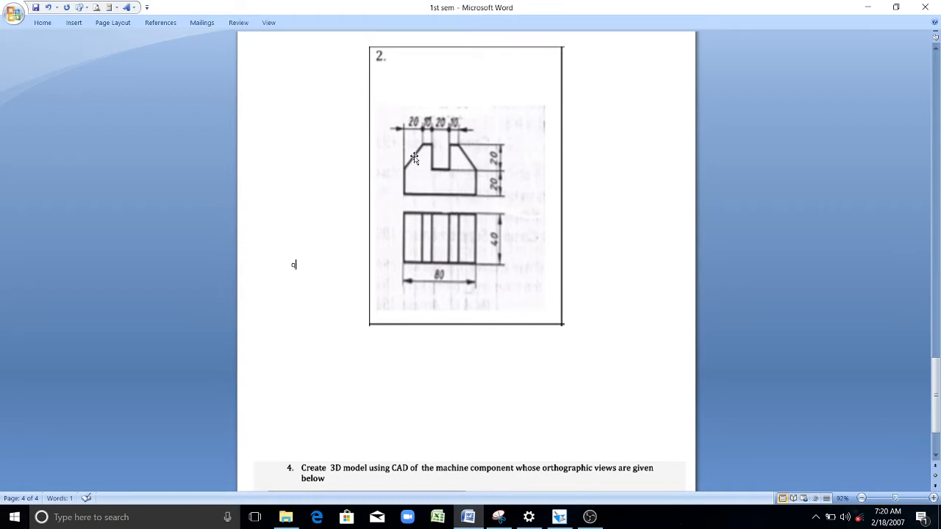
mouse_move(469, 160)
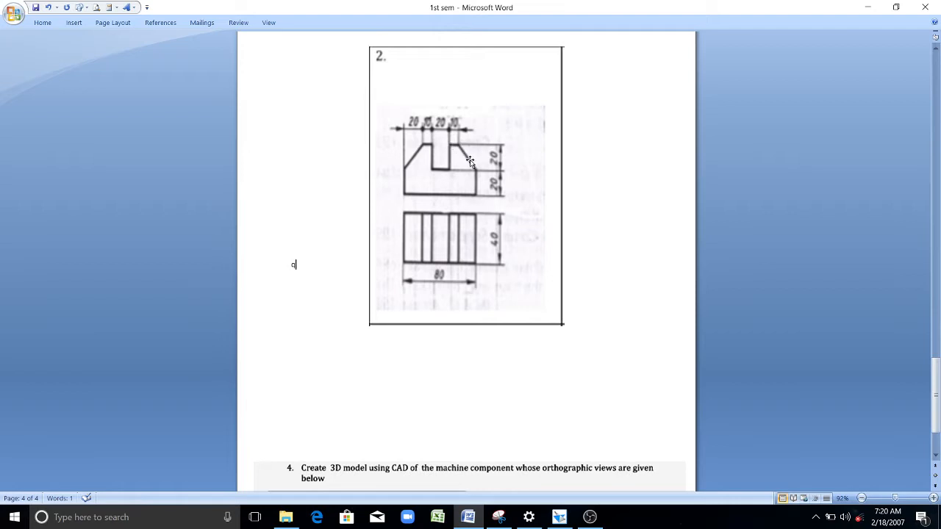
mouse_move(484, 247)
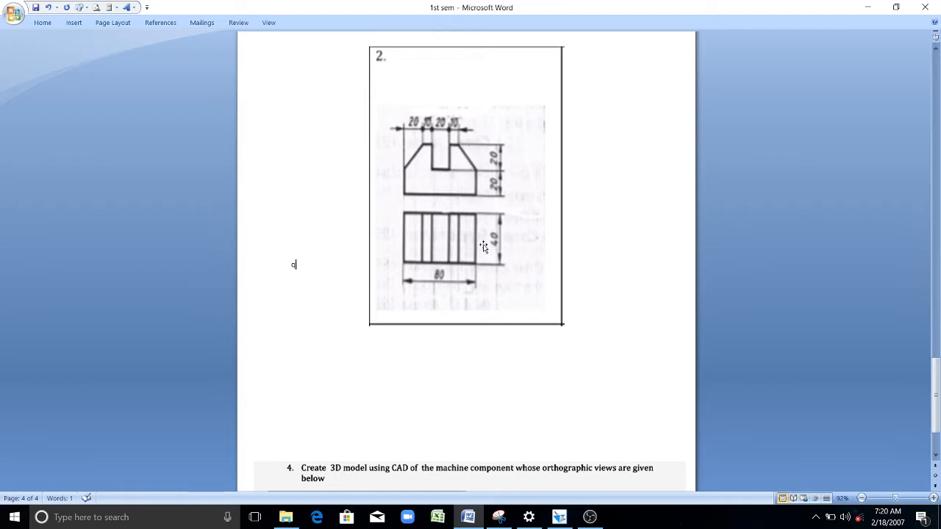
mouse_move(419, 156)
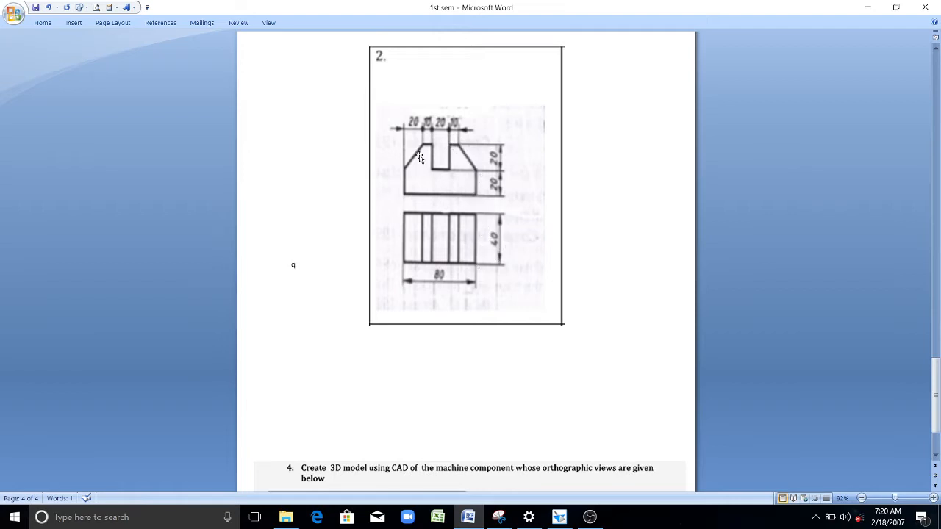
mouse_move(425, 229)
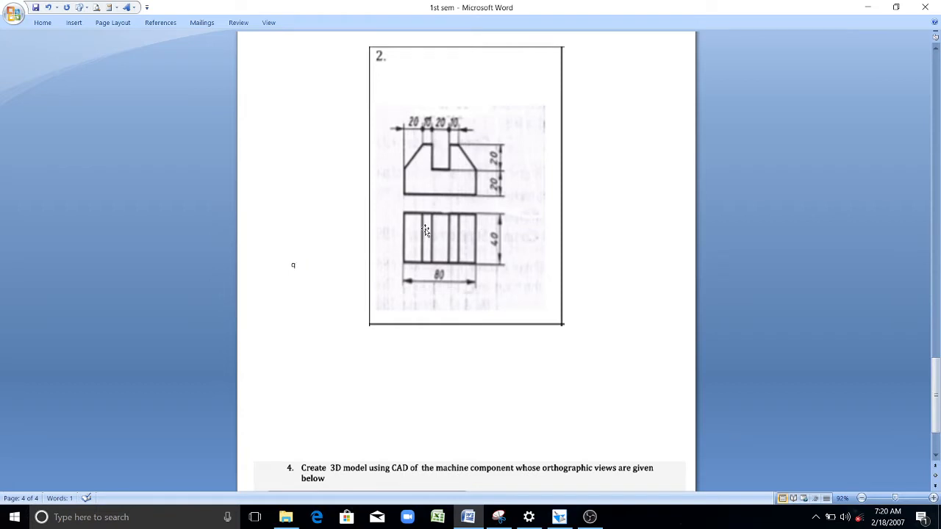
mouse_move(426, 185)
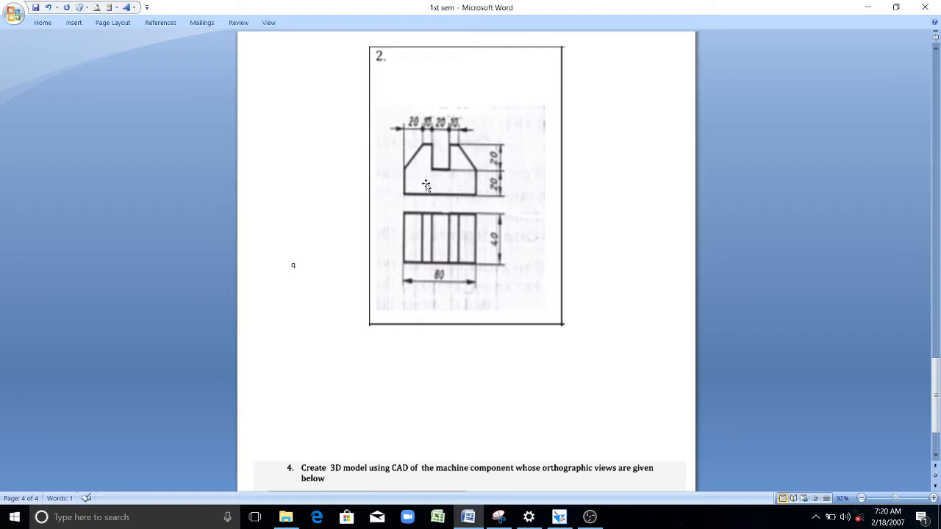
mouse_move(444, 238)
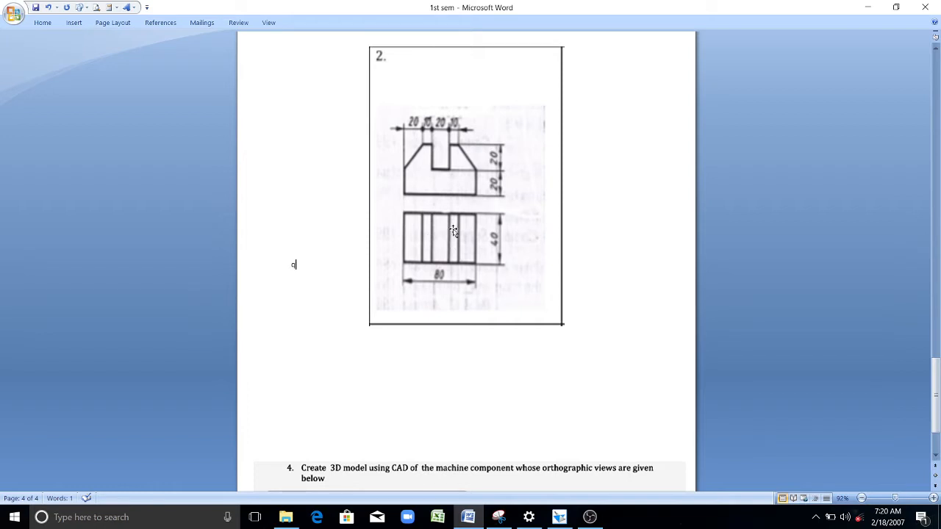
mouse_move(443, 235)
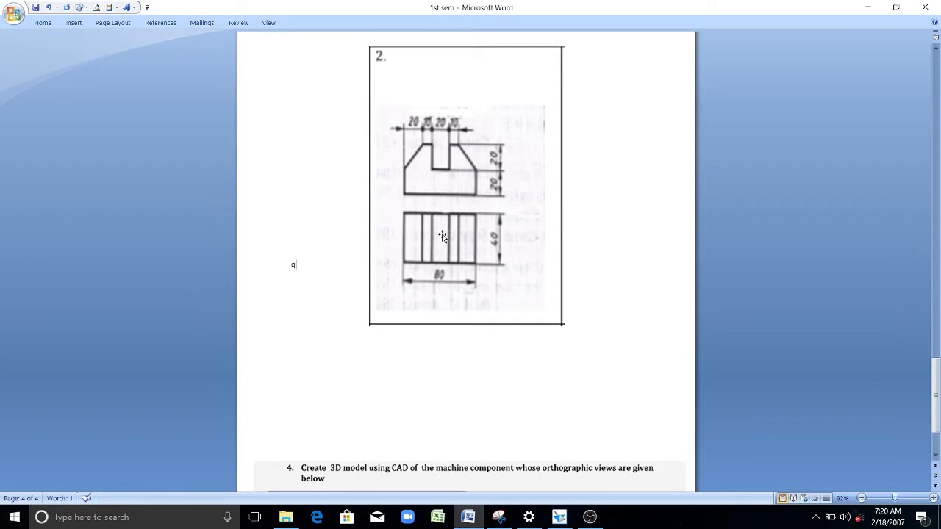
mouse_move(449, 292)
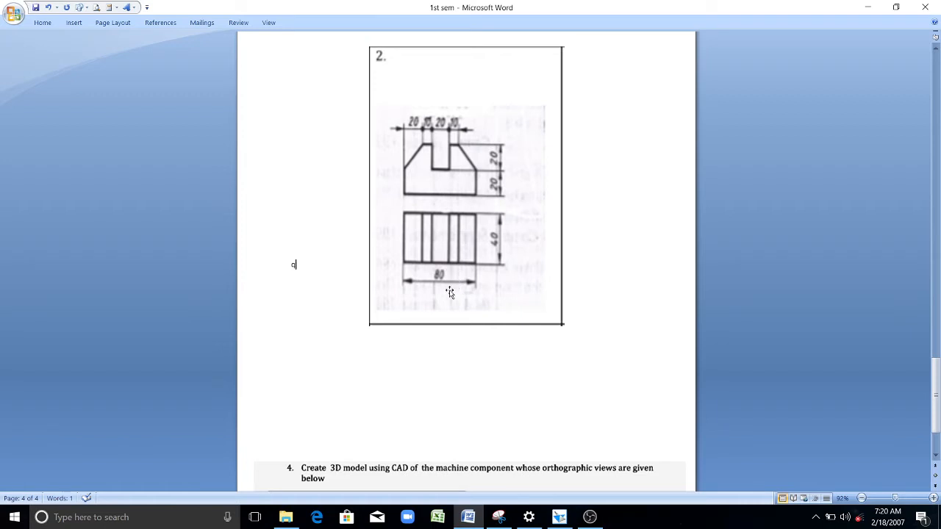
Step: Switch from Word to Solid Edge and start a new blank drawing document
left_click(558, 517)
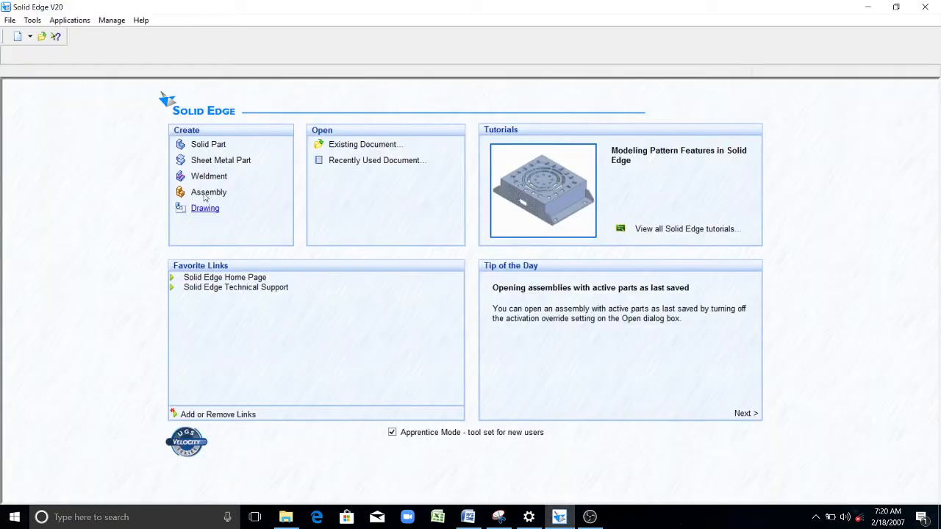
left_click(206, 209)
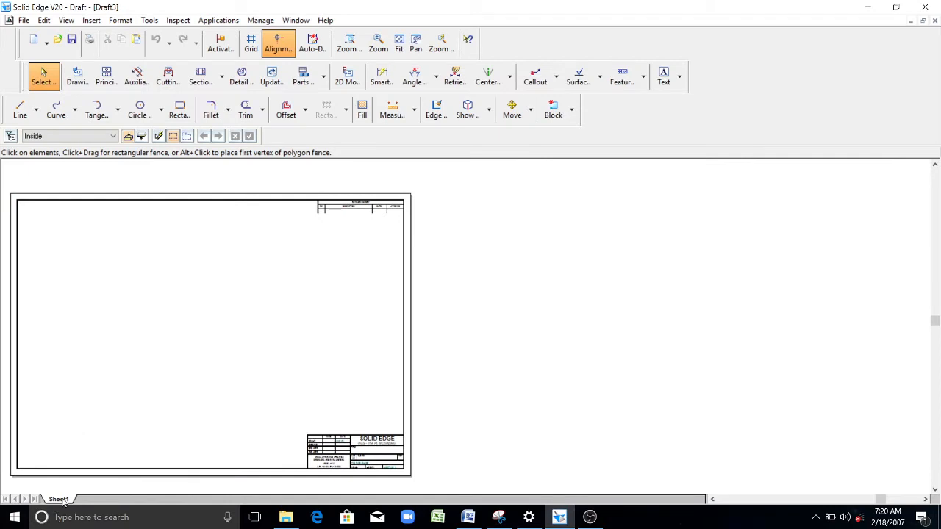
Step: Set Sheet1 to the A4 background with the border hidden and fit it in the window
right_click(58, 500)
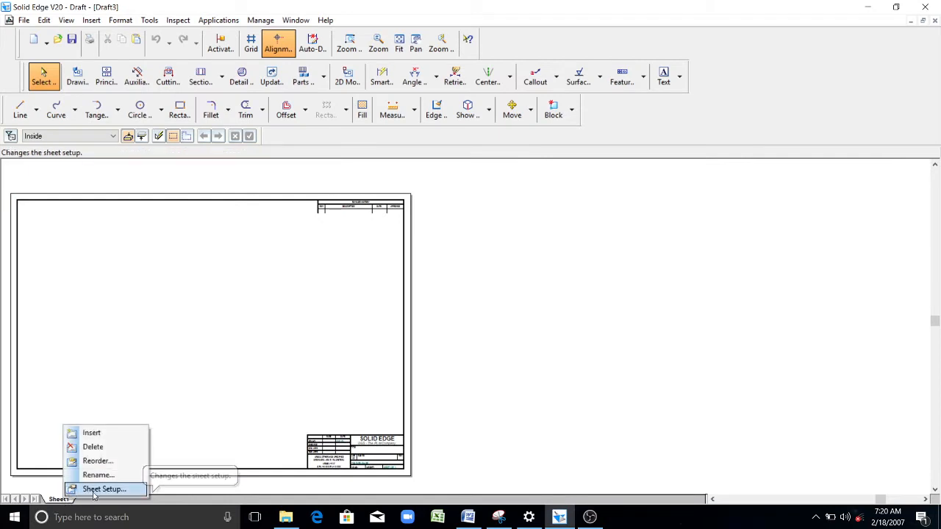
left_click(103, 488)
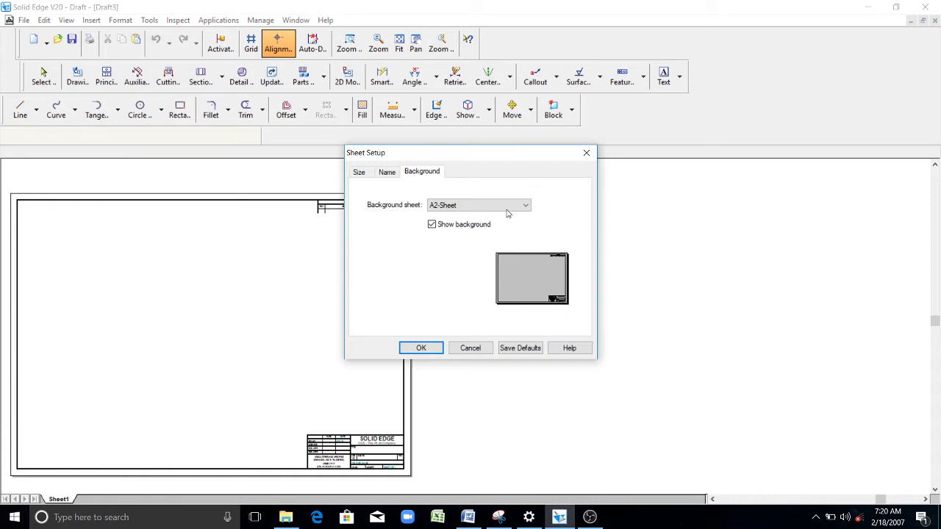
left_click(523, 206)
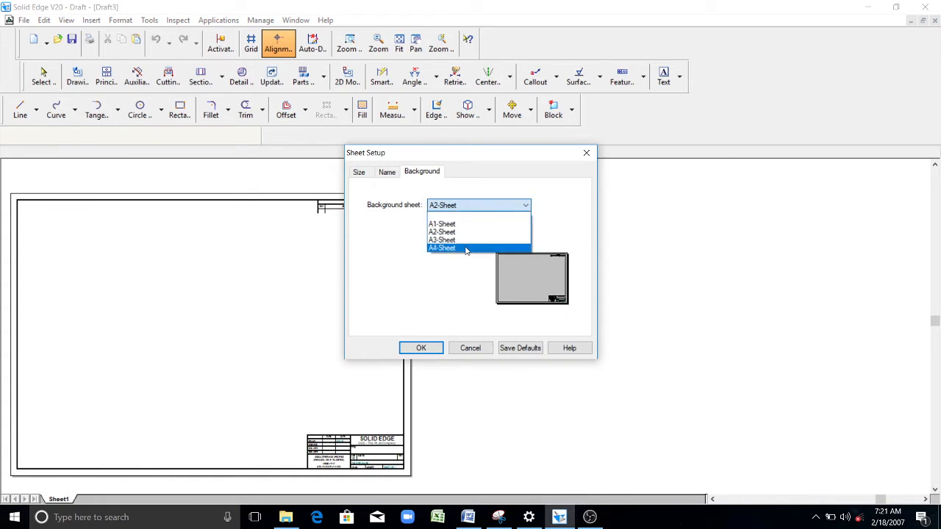
left_click(441, 247)
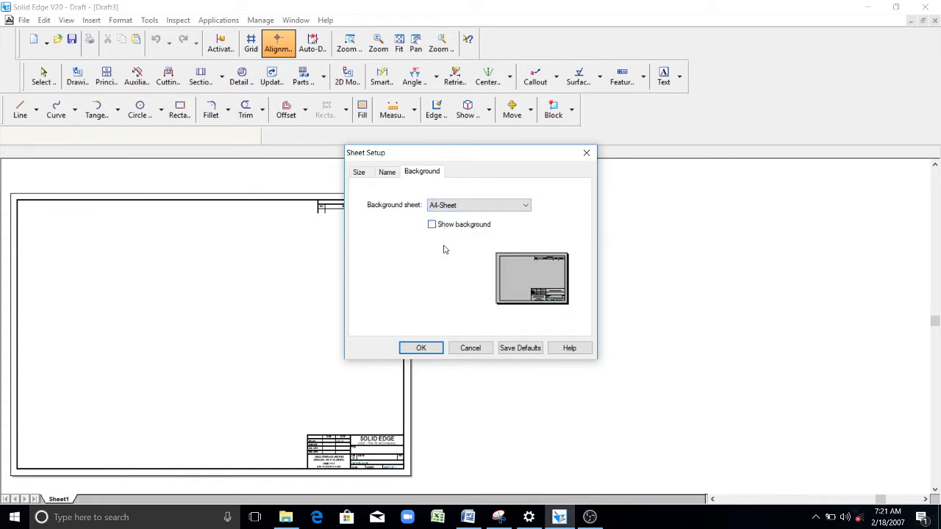
left_click(421, 347)
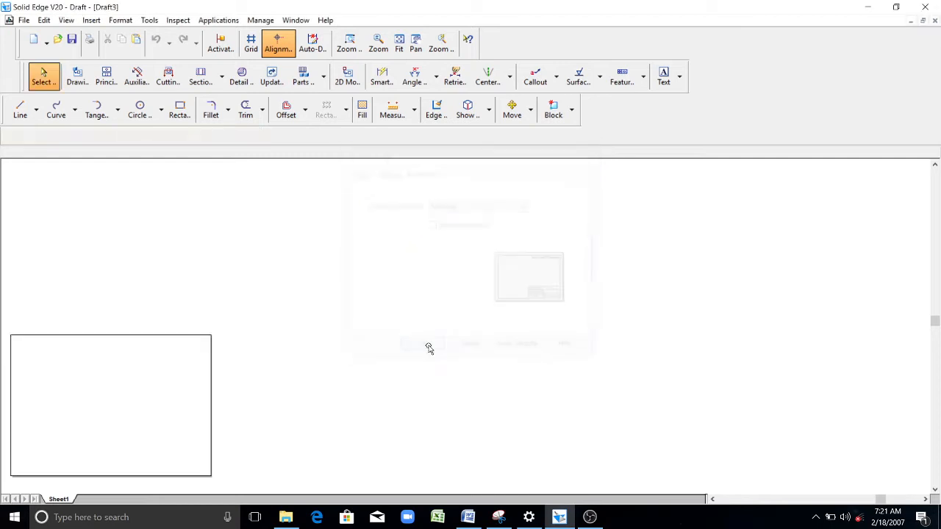
left_click(400, 41)
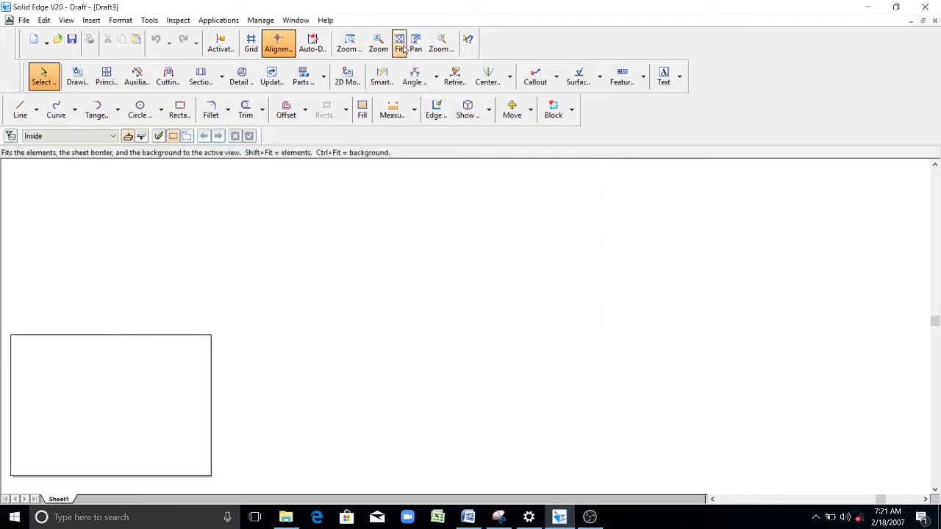
left_click(400, 42)
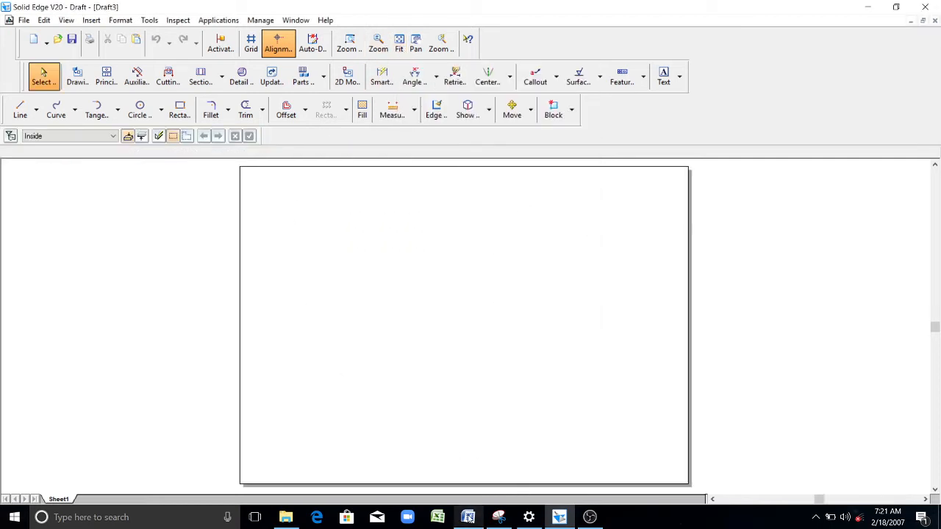
Step: Draw two connected slanted lines for the block's lower isometric edges
left_click(467, 517)
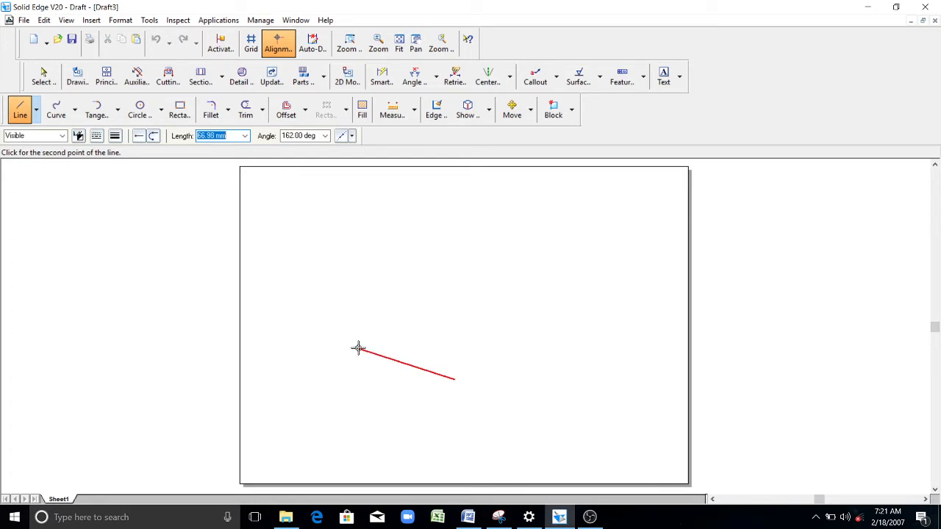
mouse_move(362, 332)
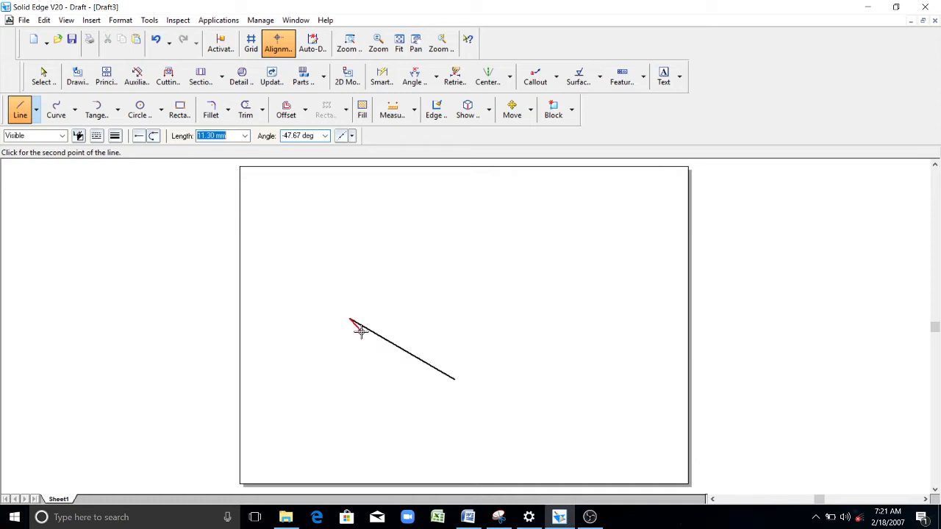
left_click(356, 327)
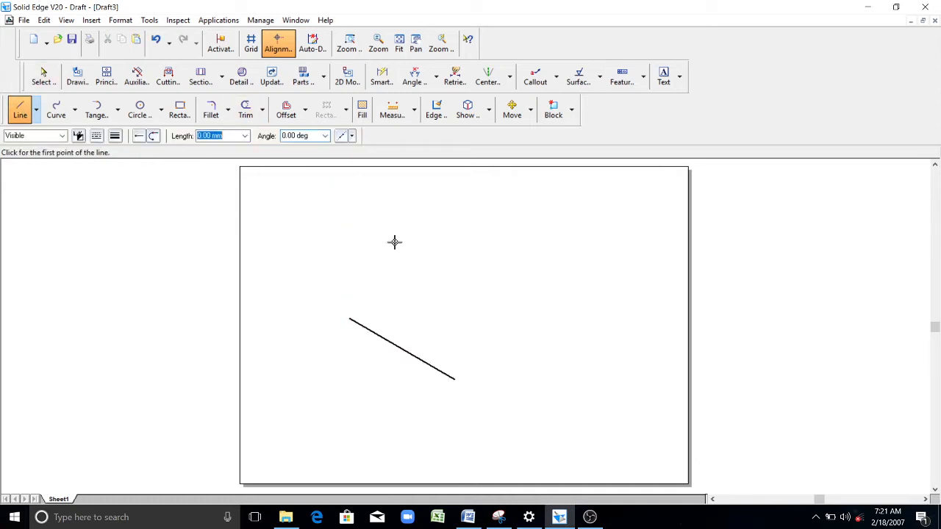
left_click(454, 379)
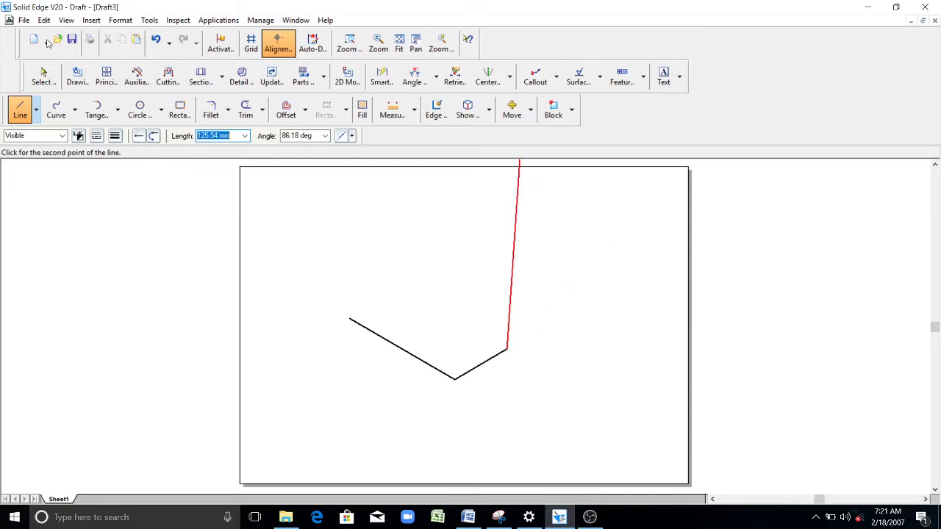
left_click(531, 108)
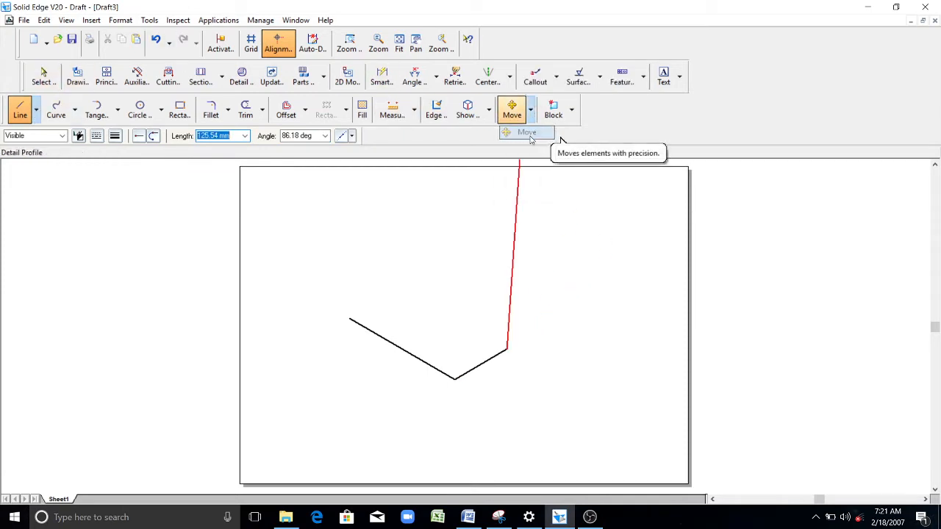
Step: Copy and move the two base lines to close the base parallelogram
left_click(511, 109)
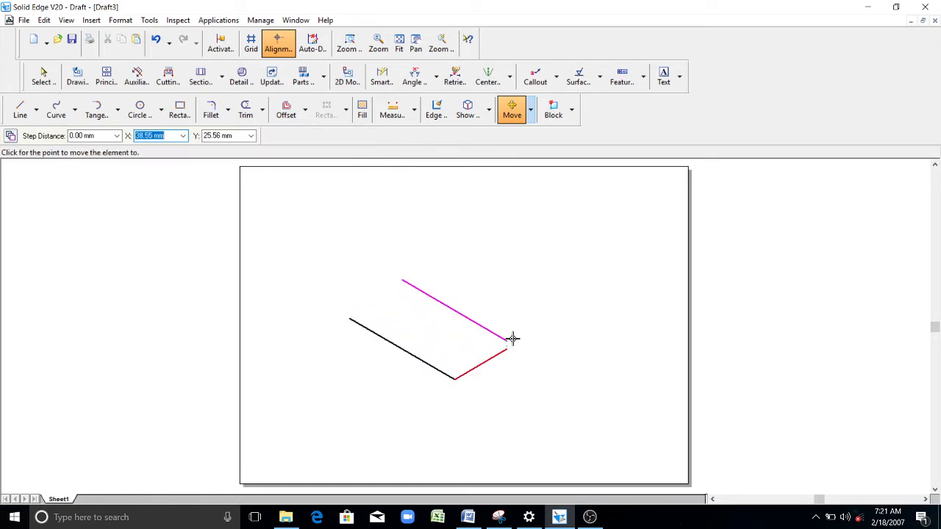
left_click(512, 338)
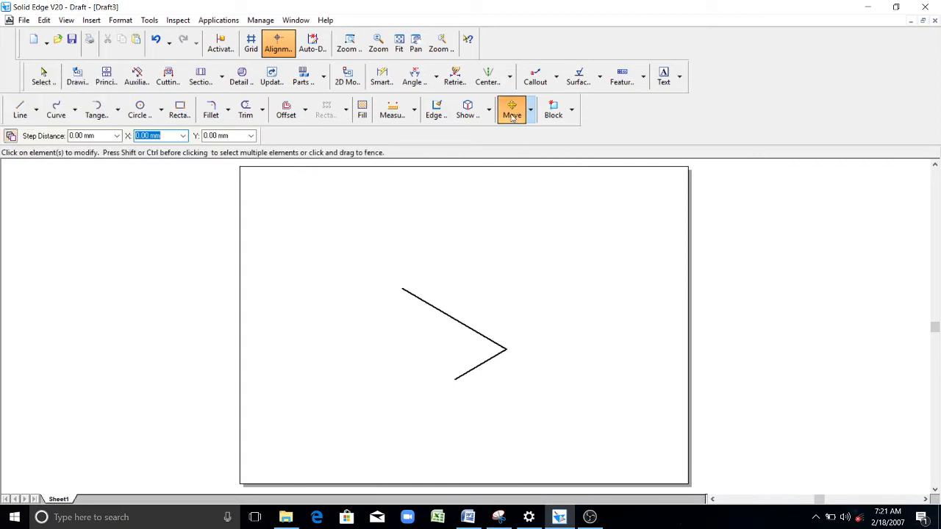
left_click(452, 318)
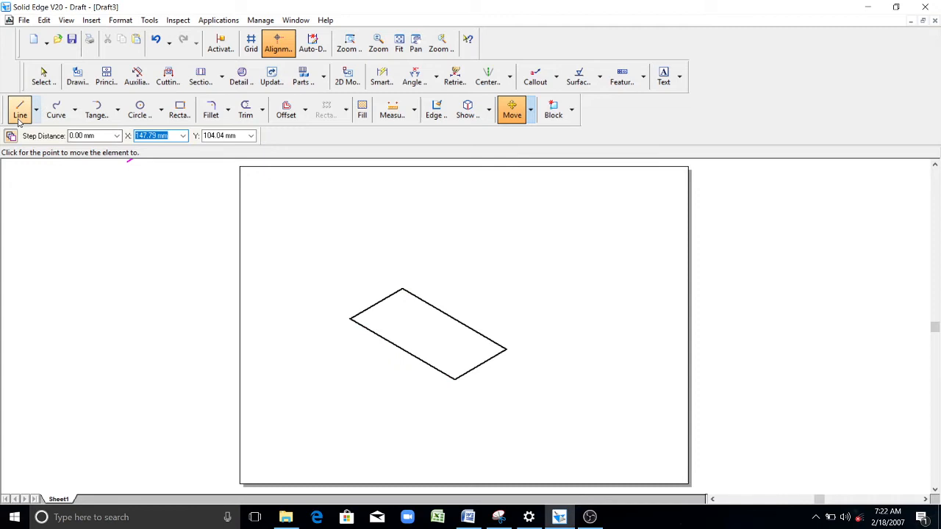
Step: Draw a vertical edge and copy it to the other base corners
left_click(21, 111)
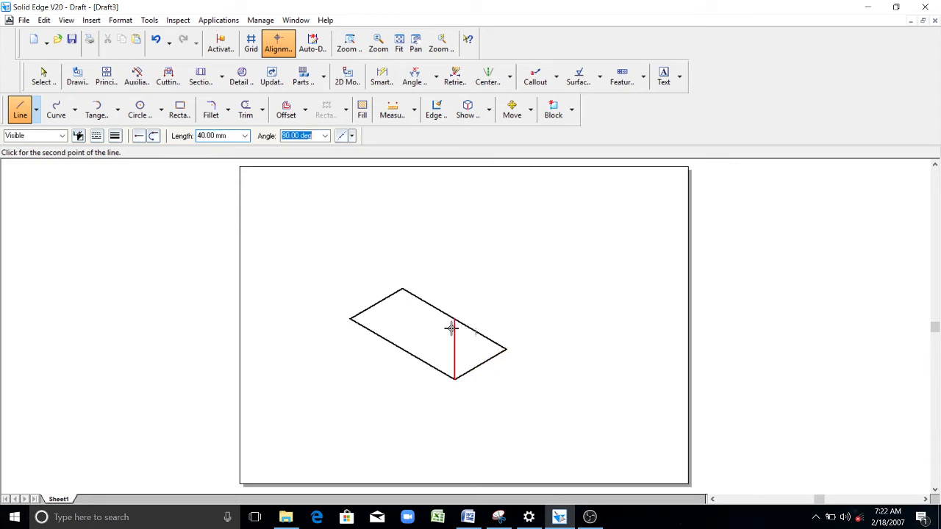
mouse_move(141, 203)
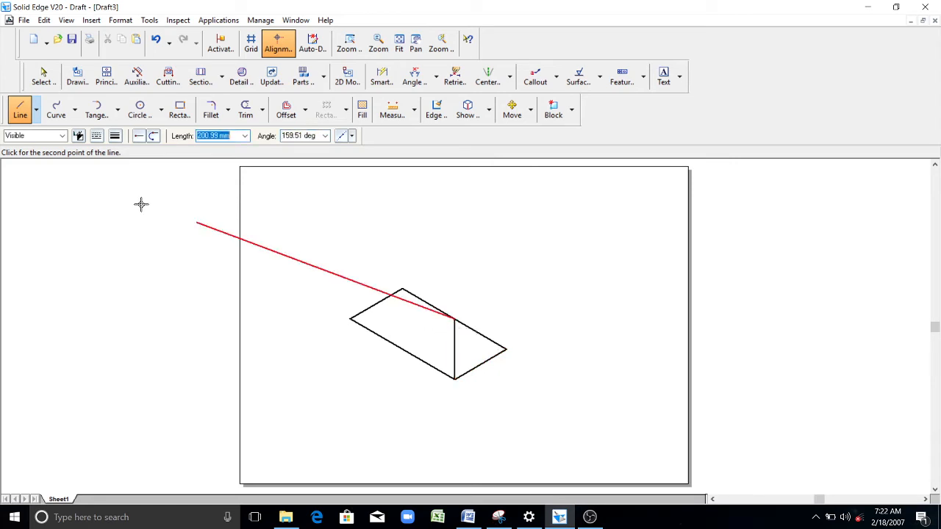
left_click(511, 109)
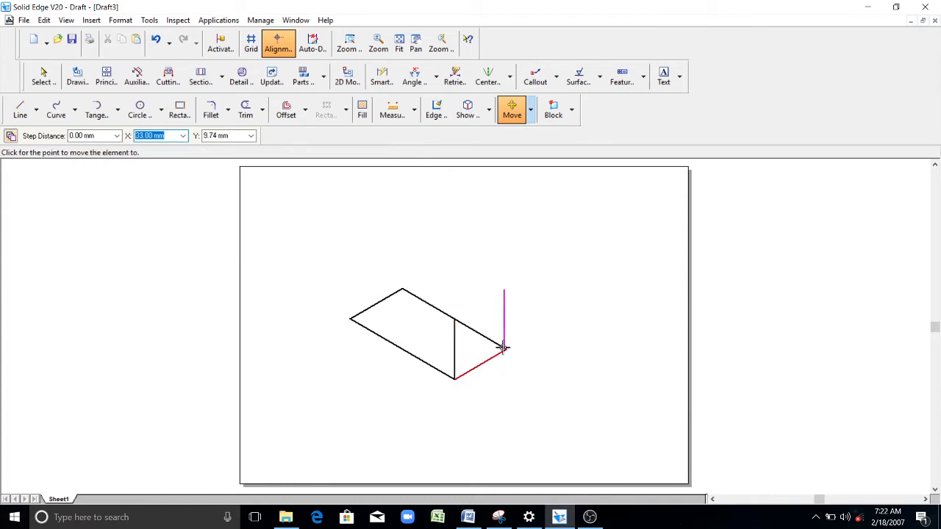
mouse_move(453, 294)
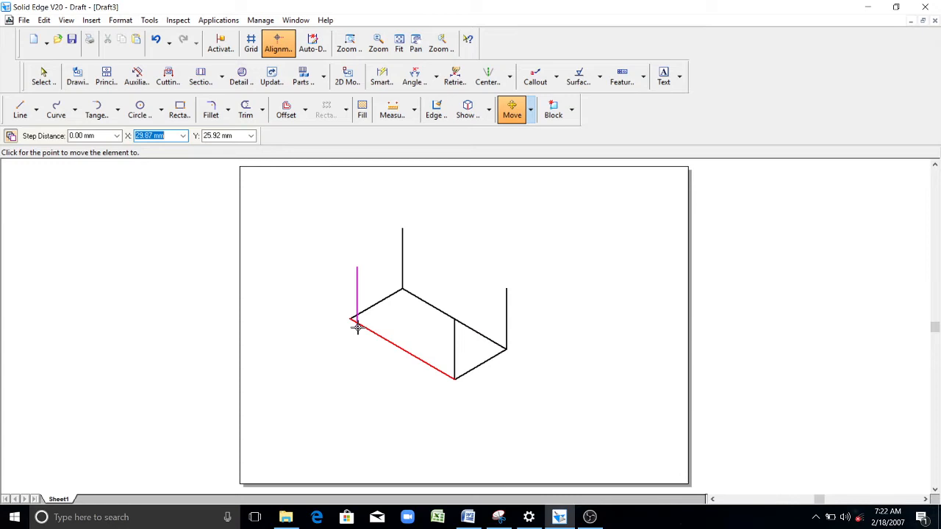
left_click(21, 108)
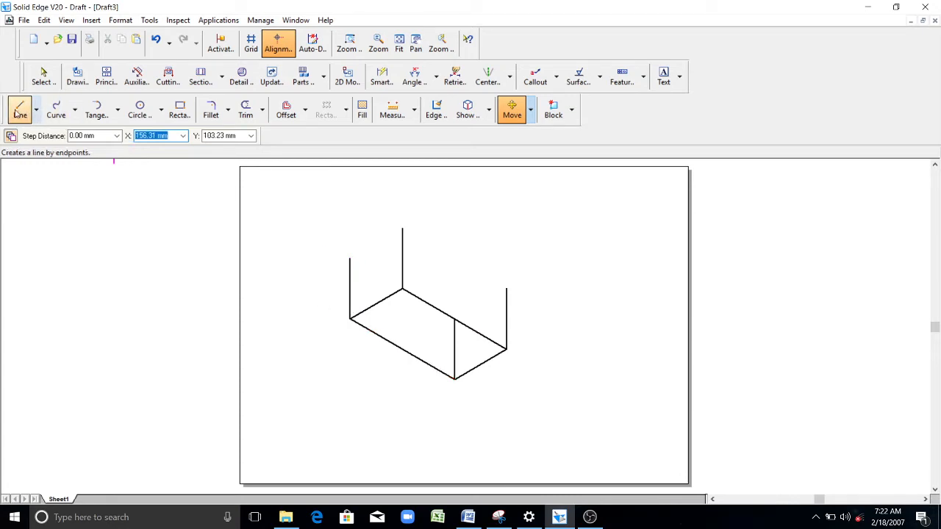
Step: Join the vertical edges' top endpoints with lines at 30° angles
left_click(20, 108)
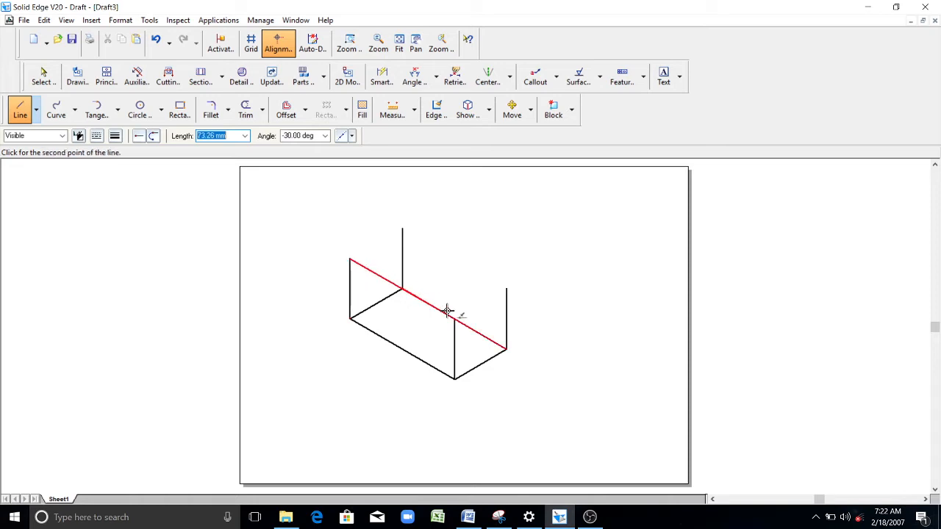
mouse_move(139, 164)
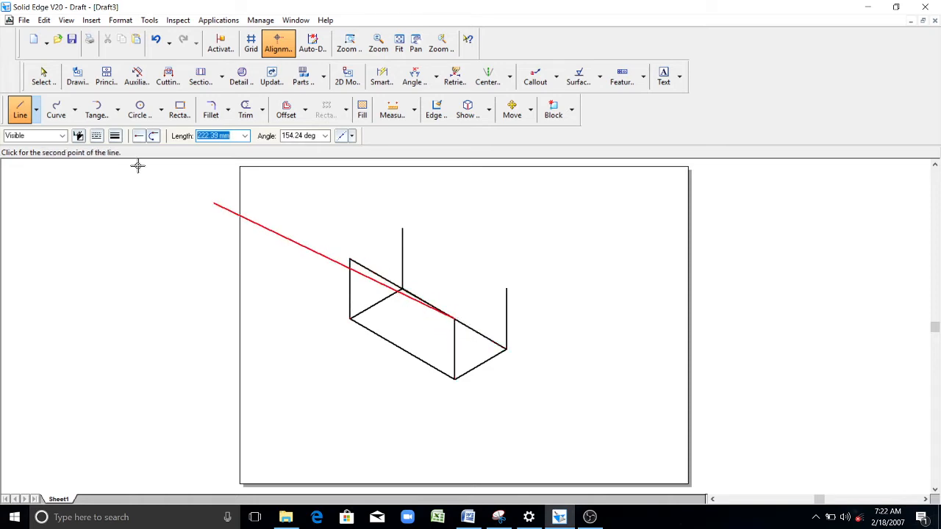
left_click(349, 258)
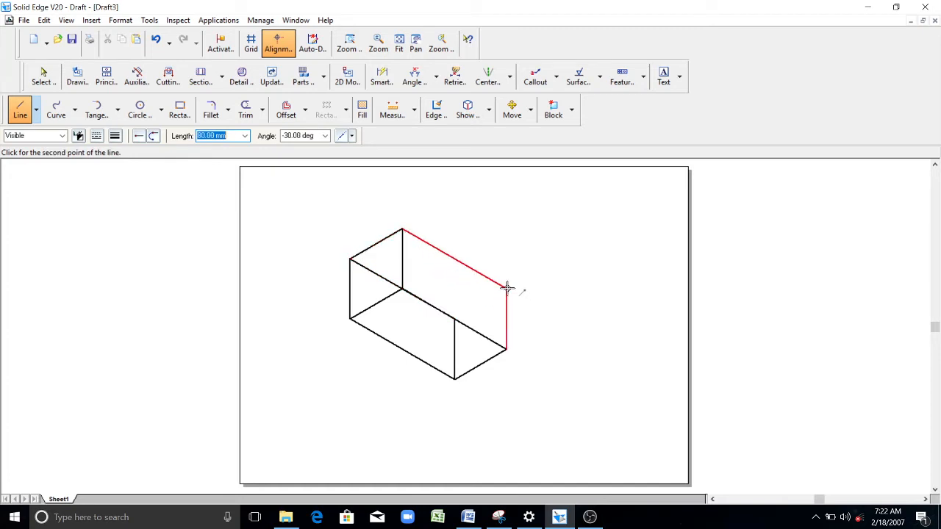
left_click(507, 287)
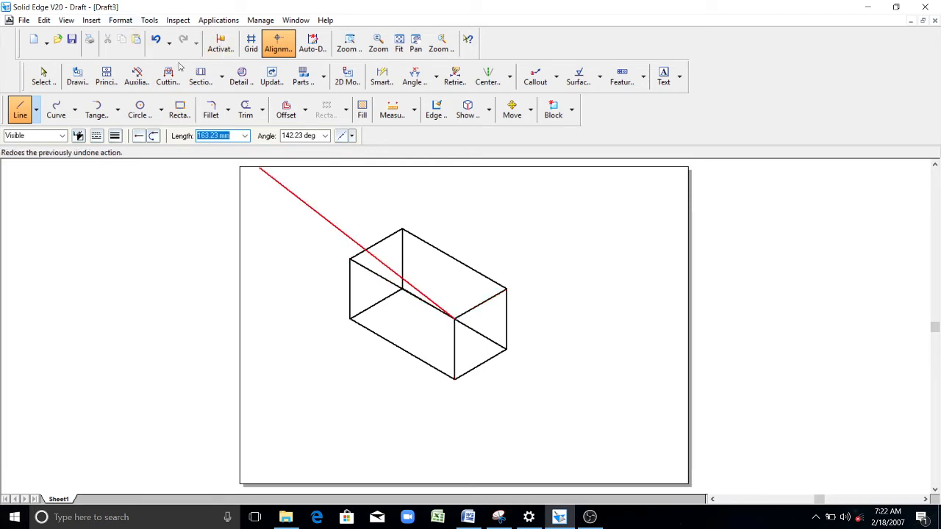
Step: Finish the final top edge, check the views in Word and return to the drawing
left_click(156, 40)
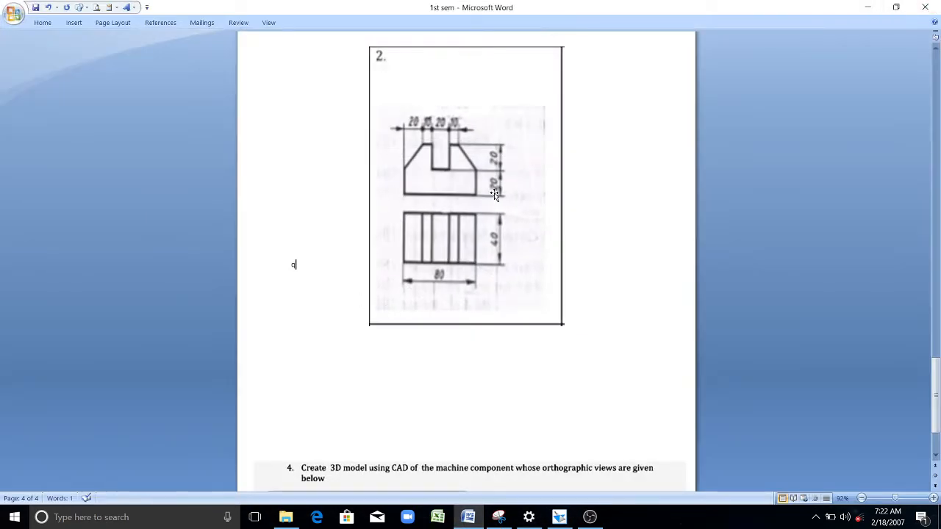
mouse_move(484, 497)
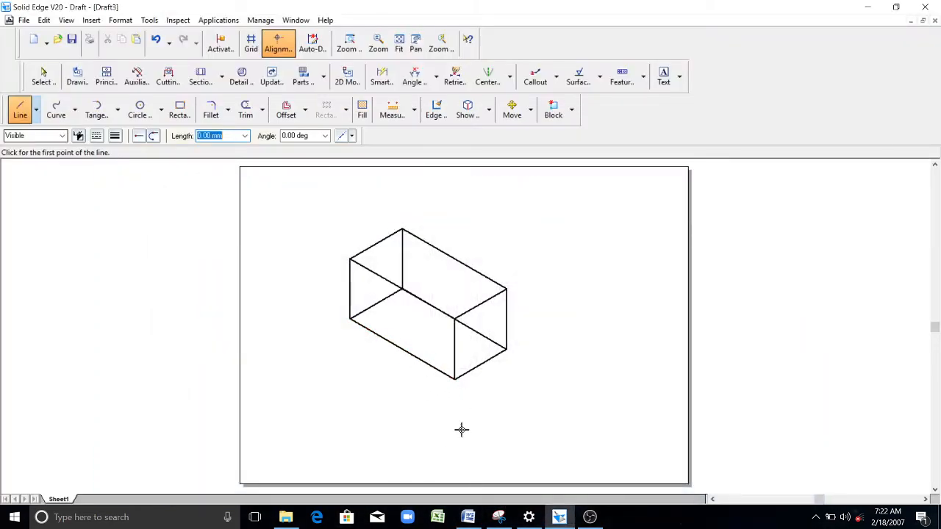
left_click(468, 517)
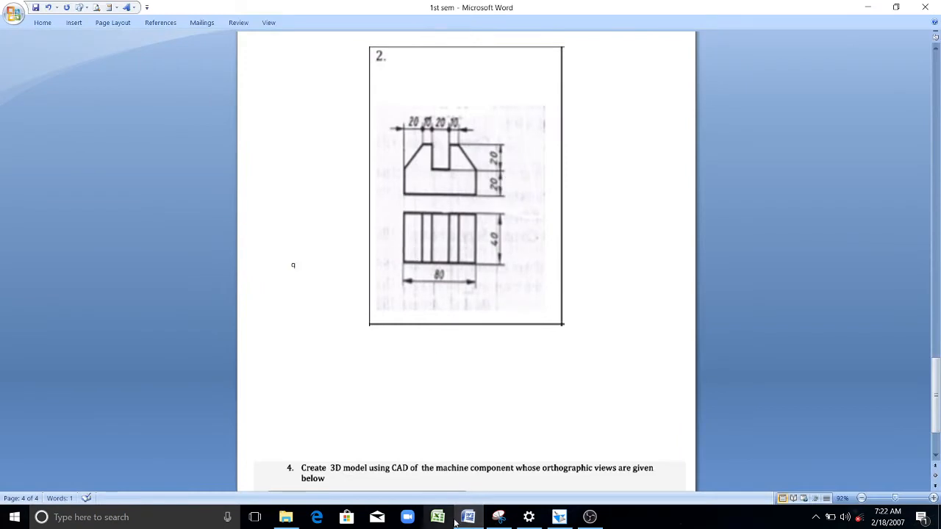
left_click(559, 517)
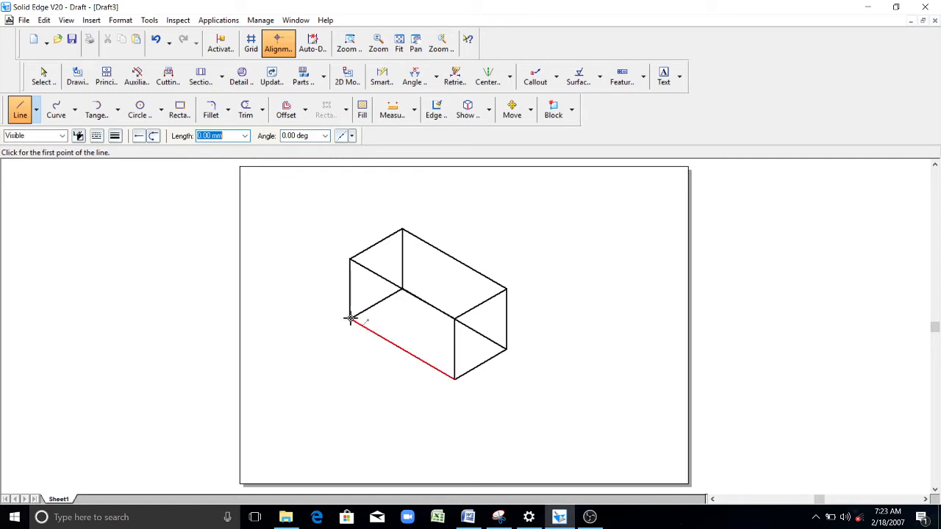
Step: Draw the mid-height line across the front faces and delete the hidden back edges
left_click(350, 320)
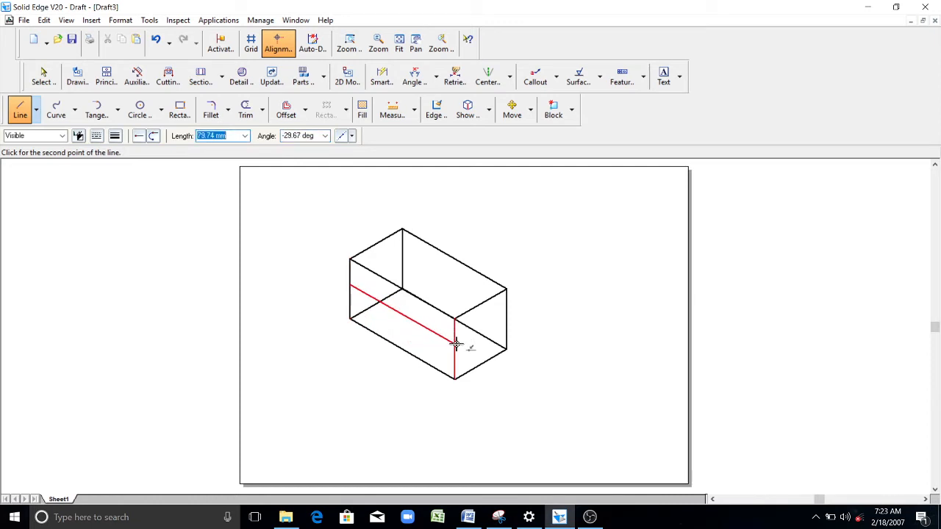
mouse_move(485, 347)
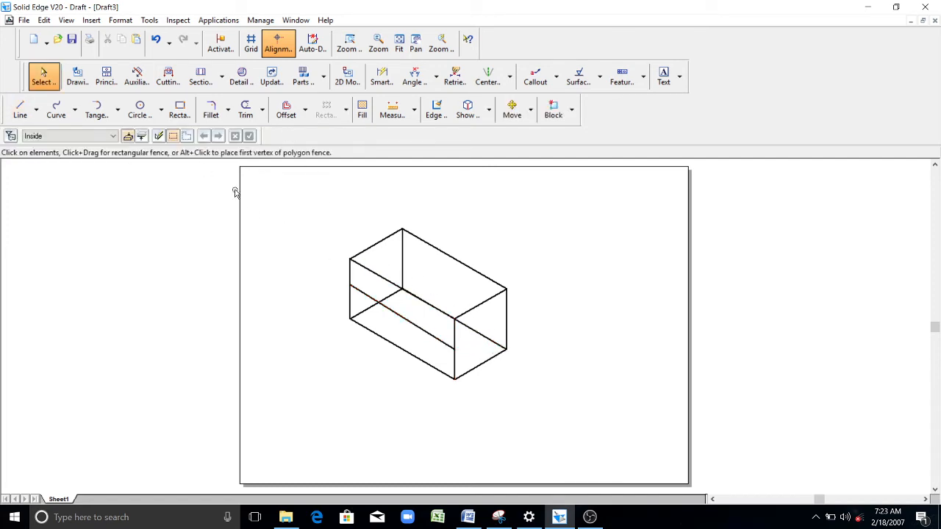
mouse_move(546, 291)
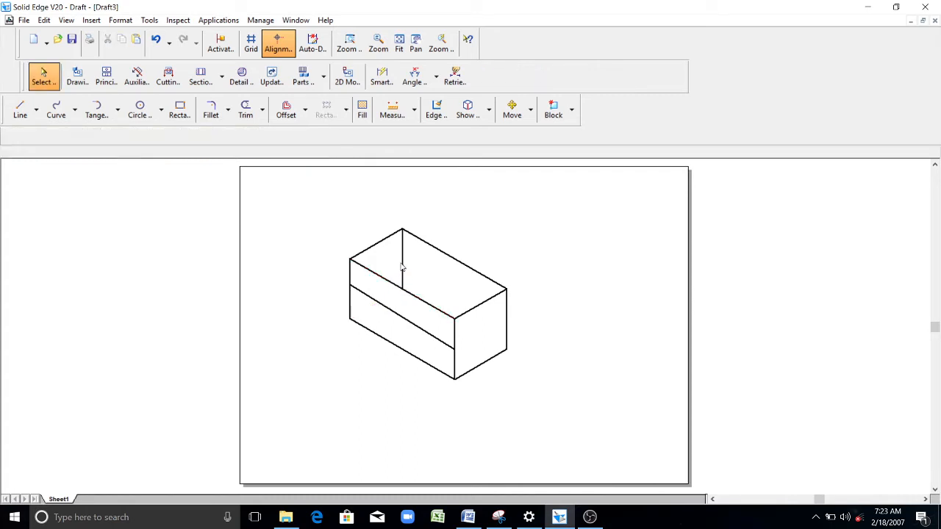
left_click(43, 76)
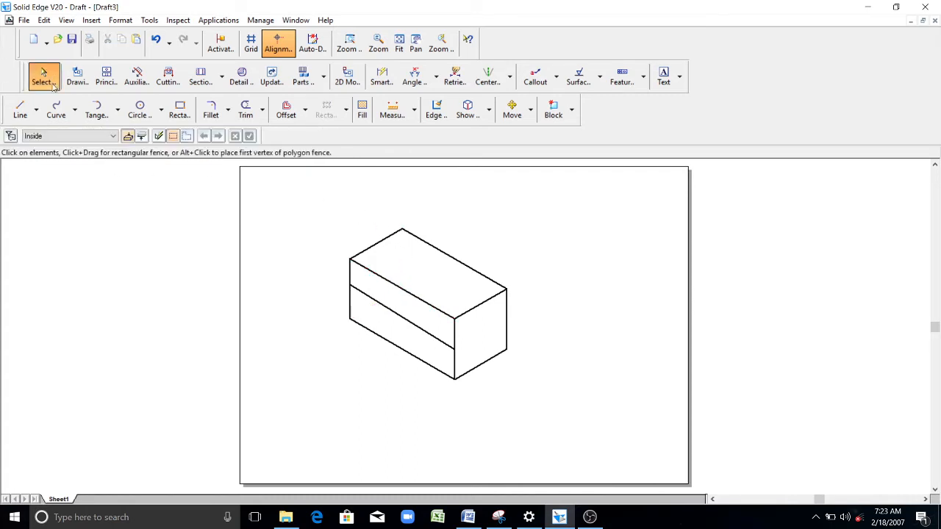
left_click(21, 108)
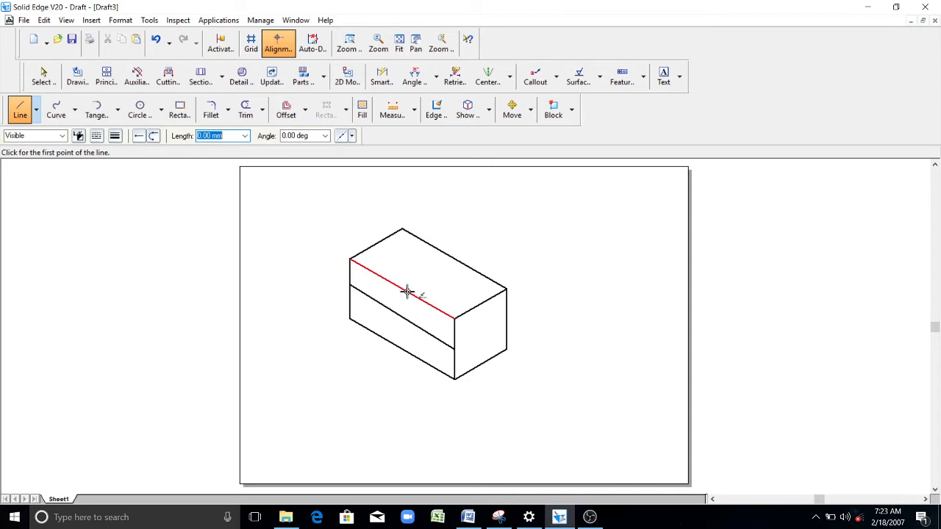
mouse_move(421, 300)
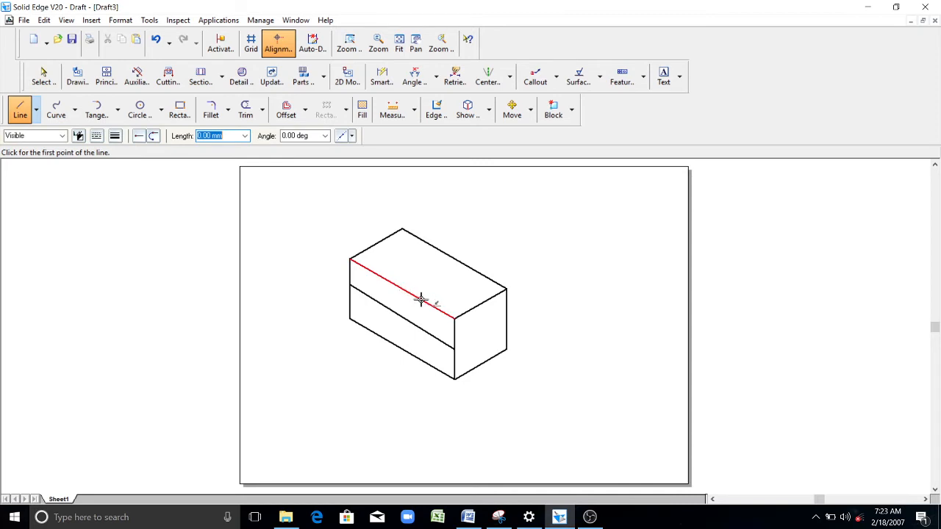
mouse_move(402, 287)
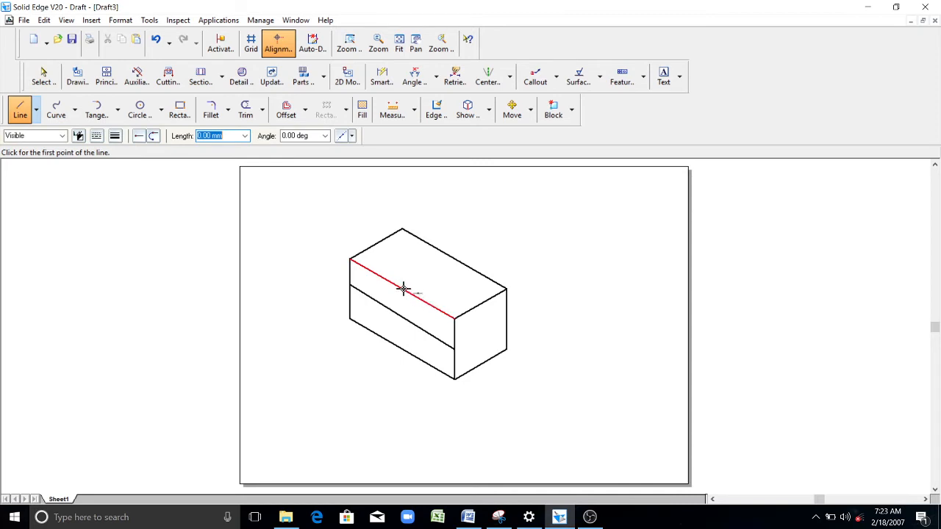
left_click(402, 288)
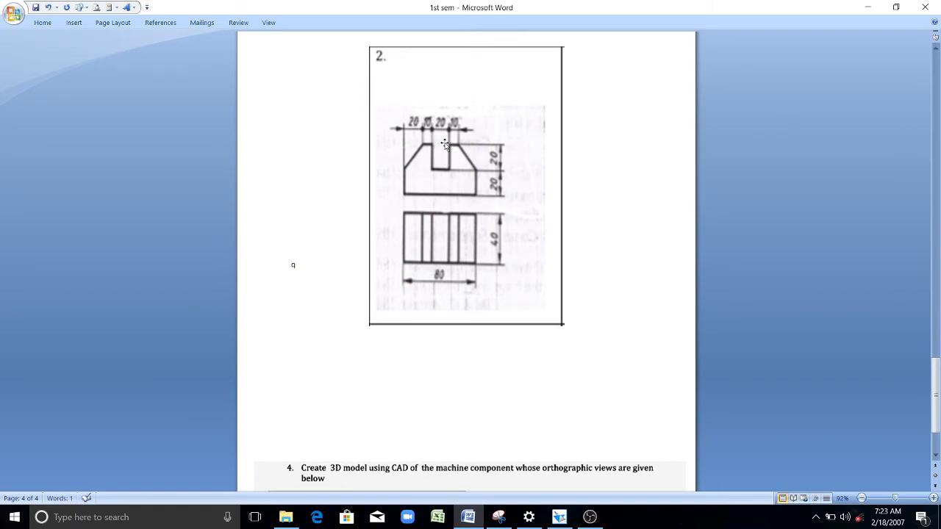
mouse_move(441, 150)
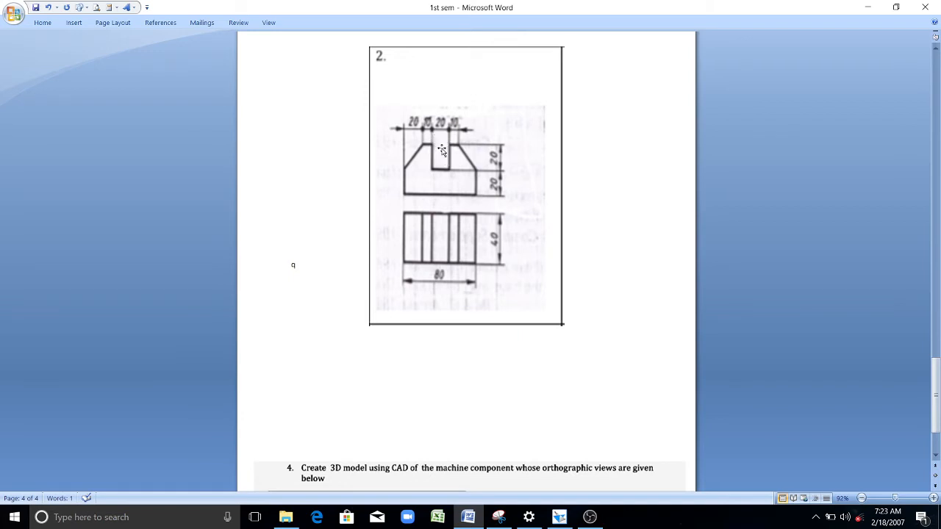
mouse_move(453, 150)
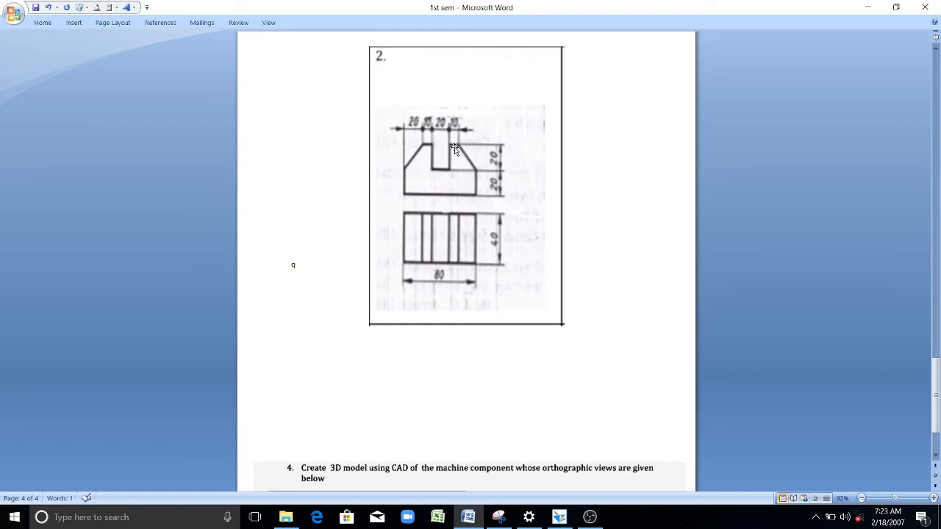
mouse_move(429, 150)
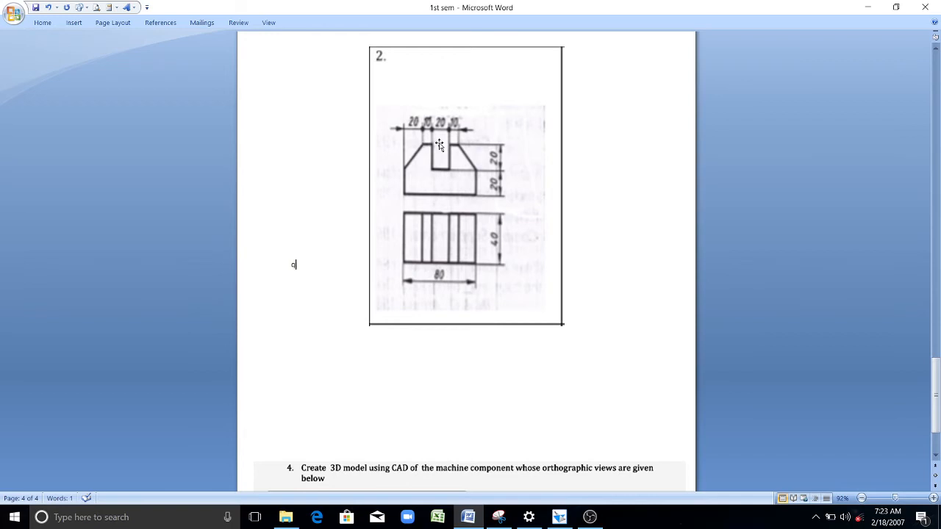
mouse_move(454, 470)
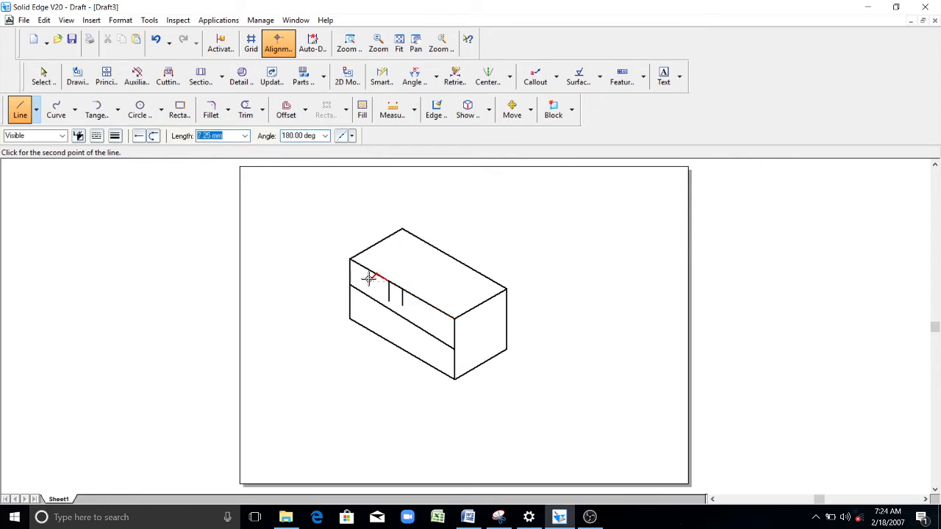
mouse_move(176, 162)
type("10")
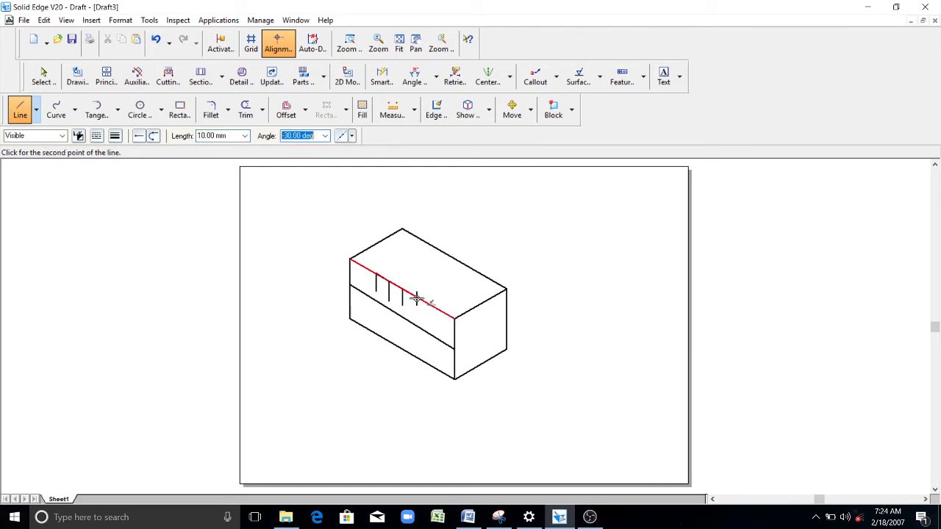
mouse_move(184, 161)
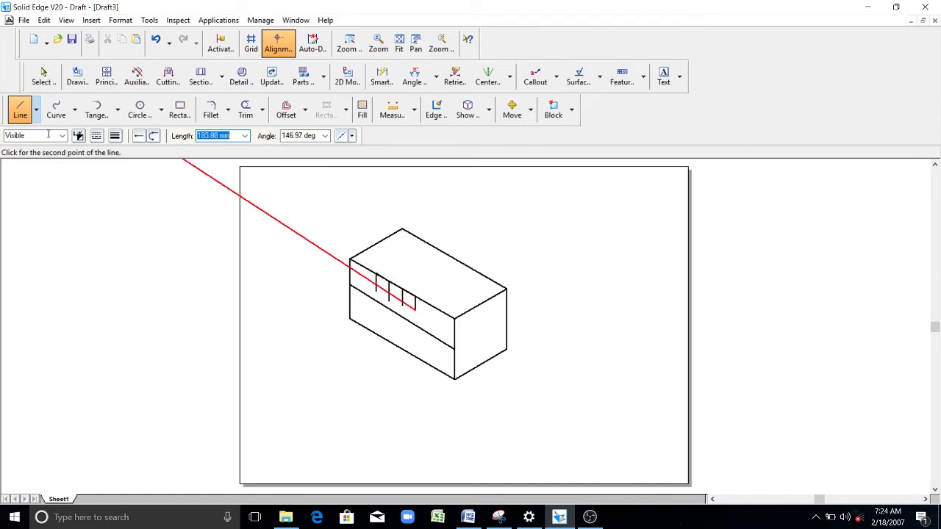
Step: Draw short vertical slot marks and a depth line across the front face
left_click(418, 305)
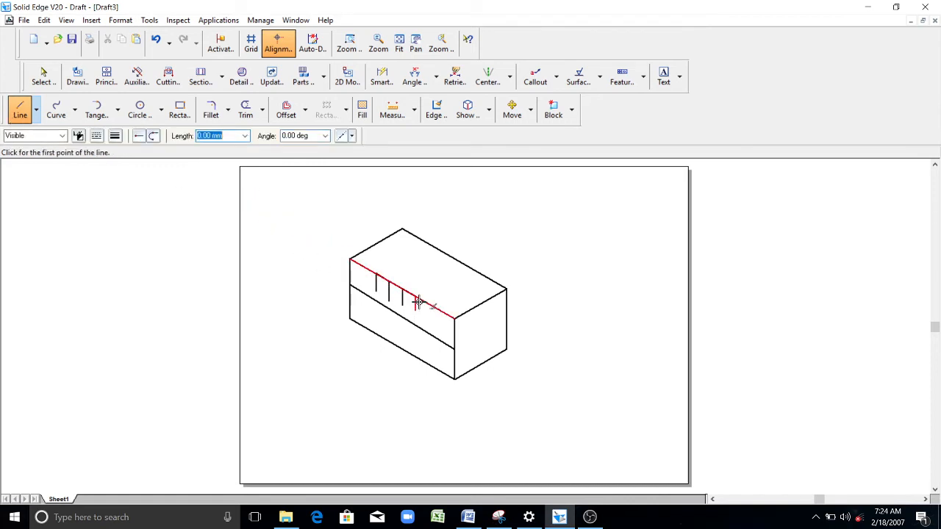
left_click(417, 303)
type("10")
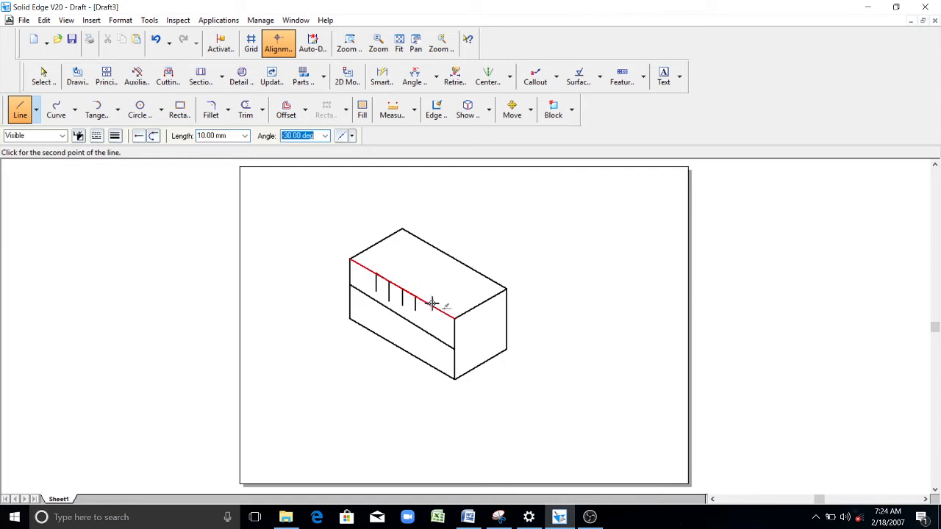
mouse_move(467, 302)
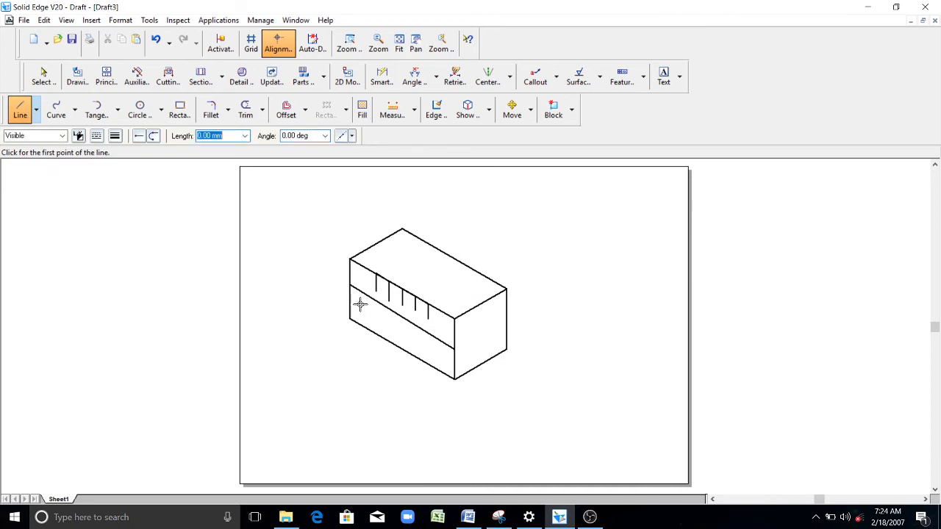
left_click(351, 286)
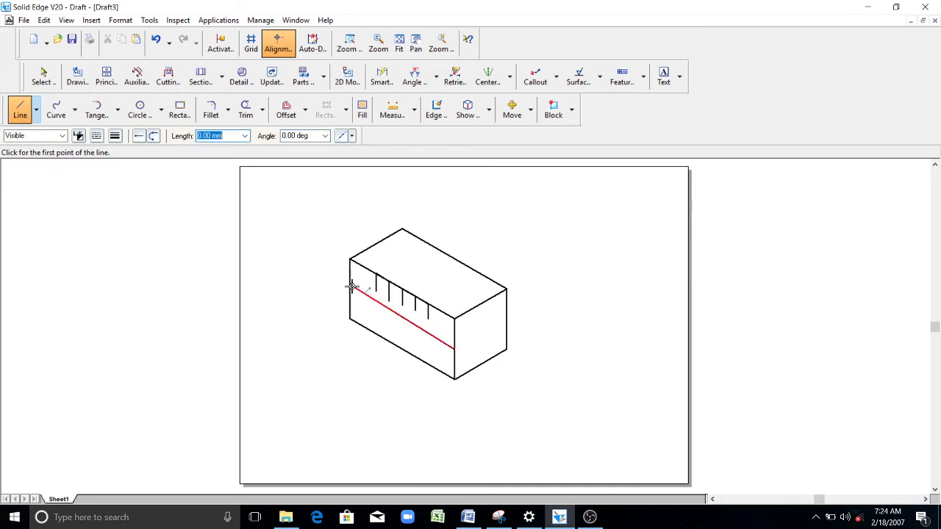
left_click(352, 286)
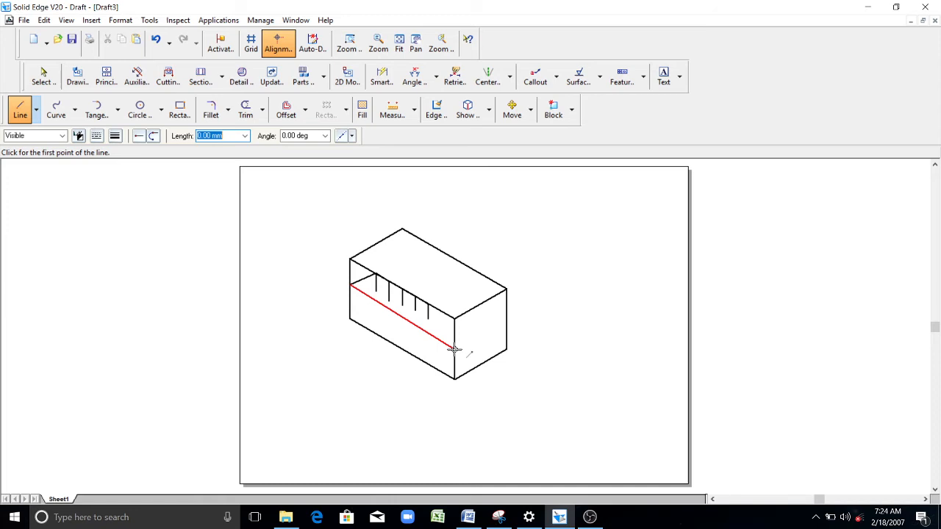
left_click(453, 350)
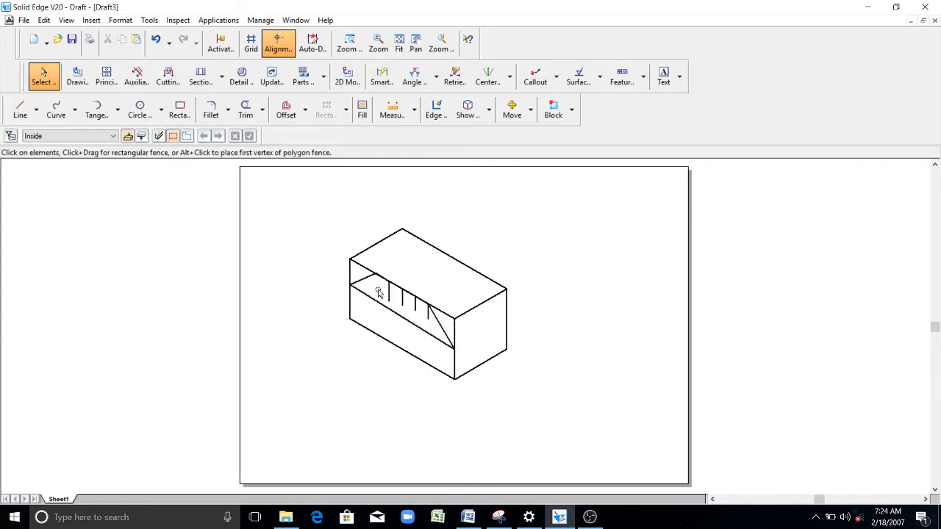
Step: Trim the excess front edge, slot mark and depth line segments to form the slot notch
left_click(424, 309)
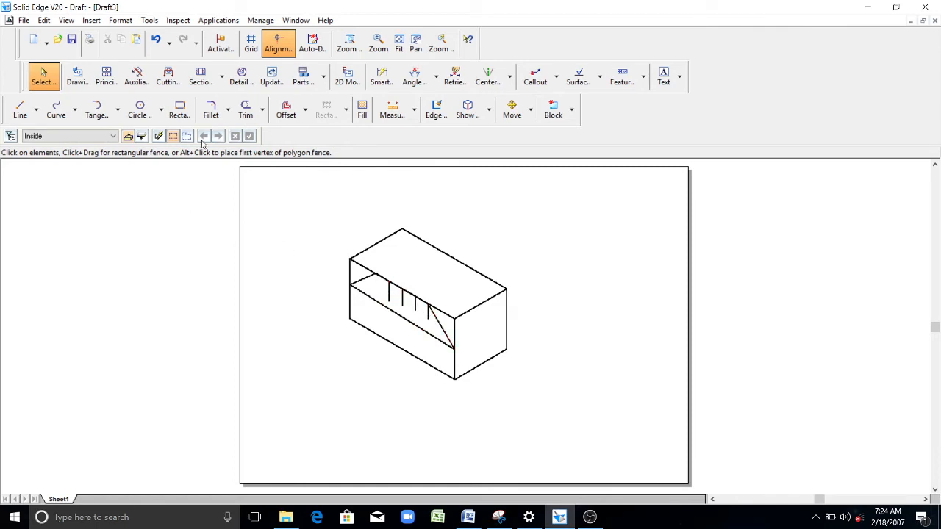
mouse_move(263, 134)
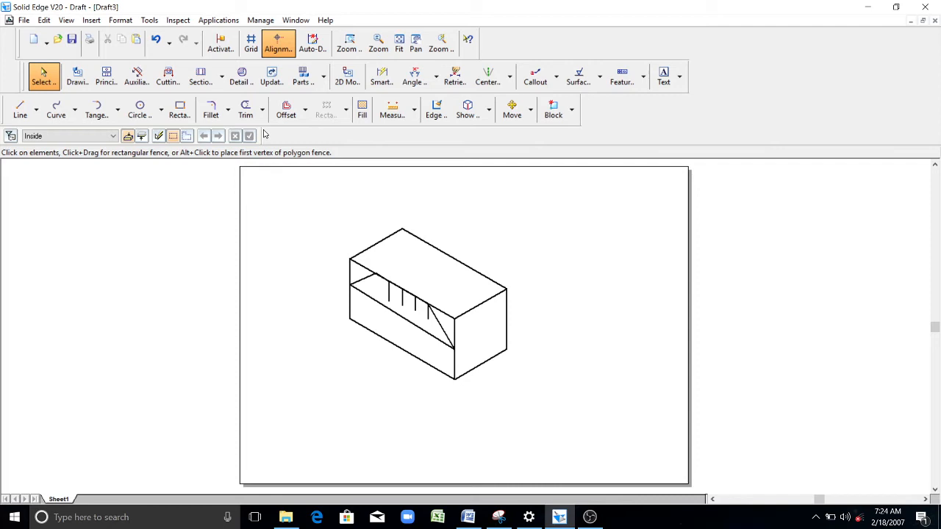
left_click(246, 108)
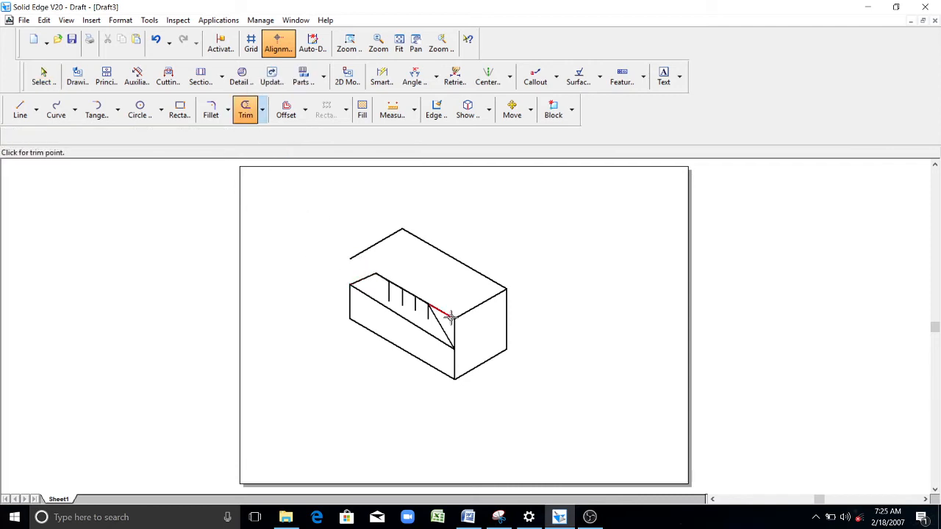
left_click(448, 316)
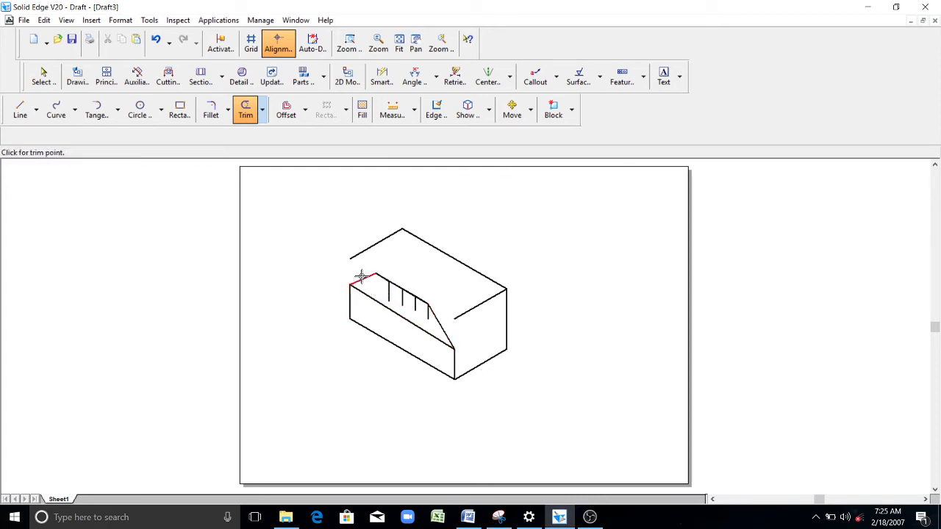
left_click(360, 276)
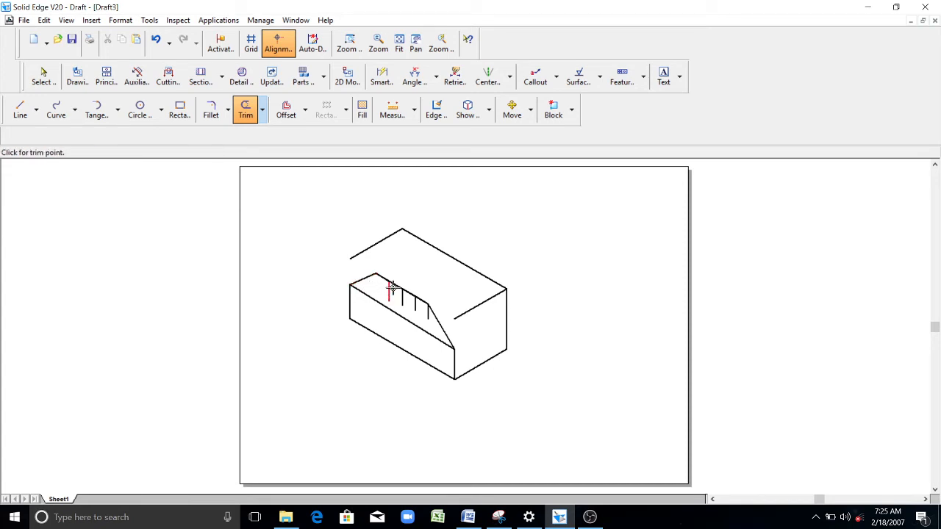
left_click(394, 286)
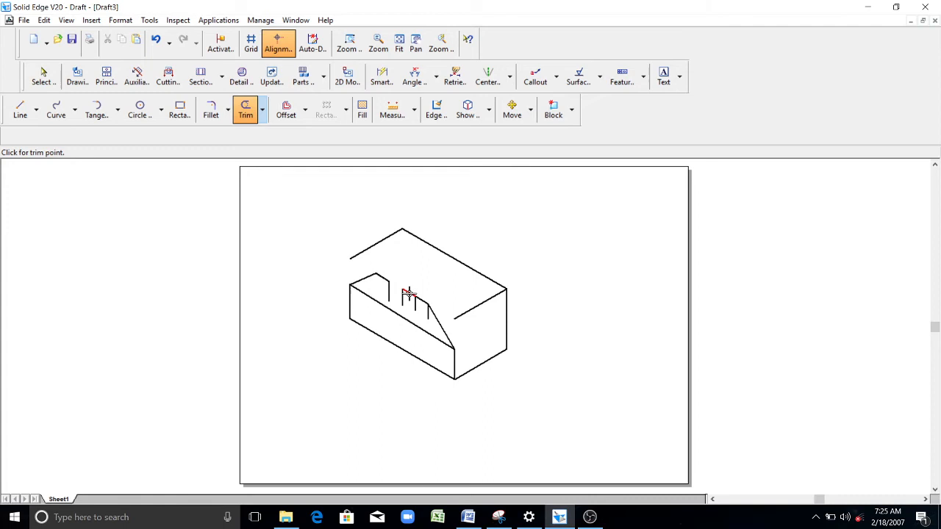
left_click(413, 322)
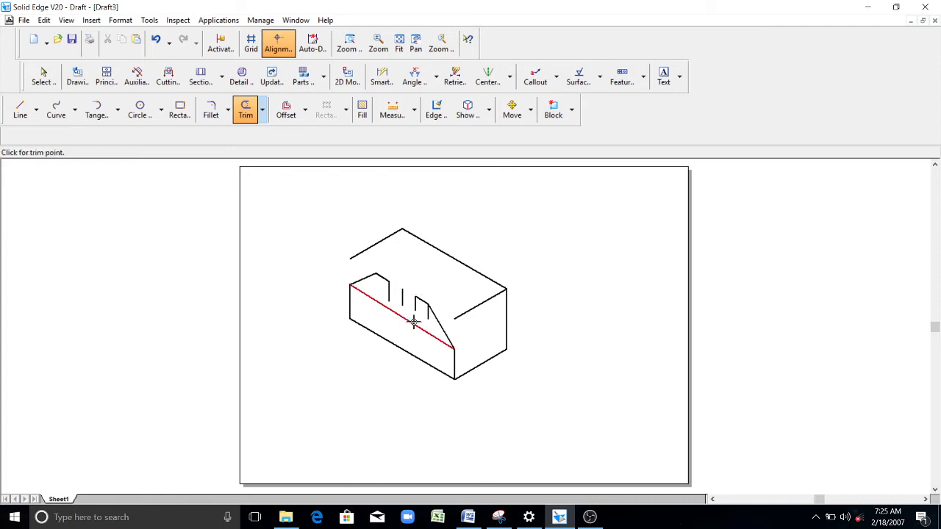
left_click(414, 322)
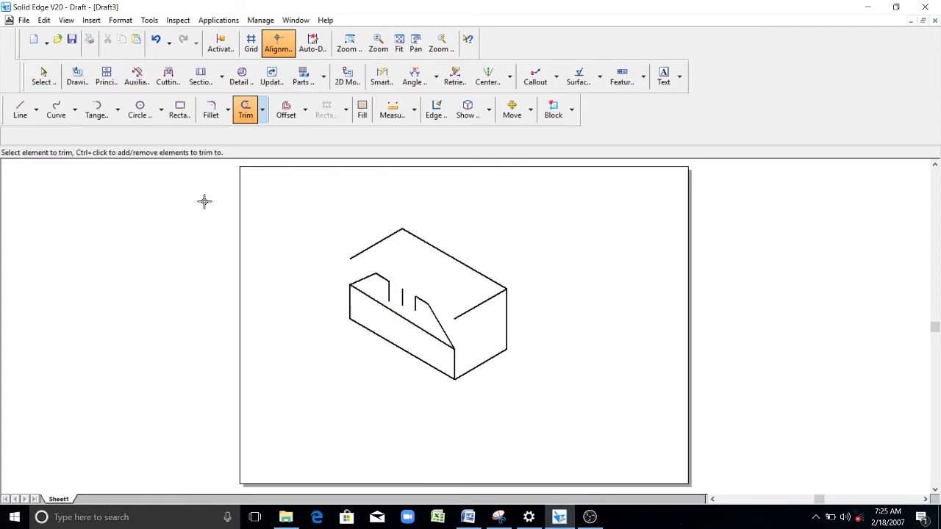
mouse_move(262, 123)
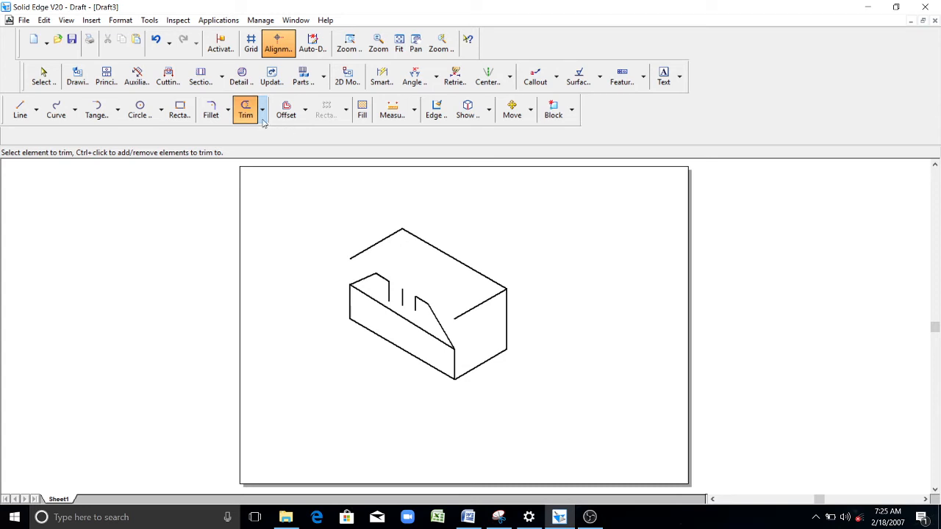
left_click(262, 111)
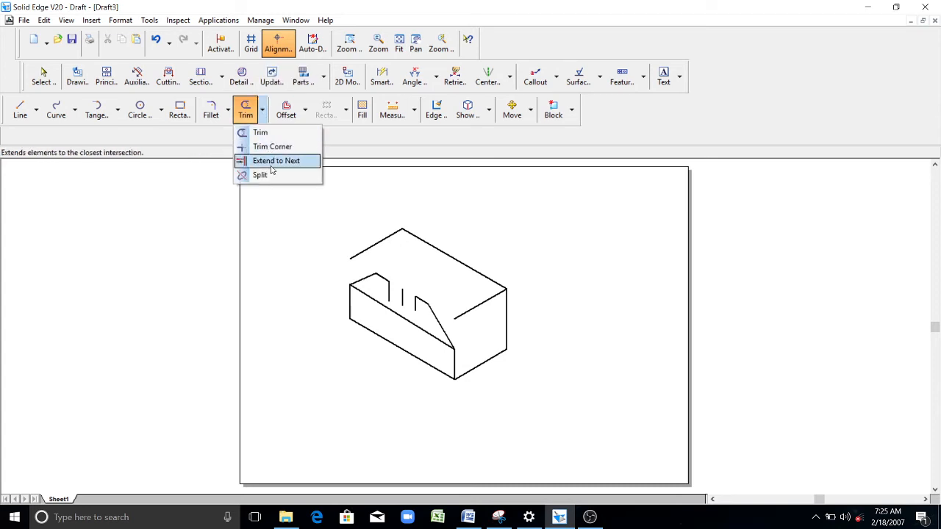
Step: Extend both vertical slot side lines to the next edge using Extend to Next
left_click(277, 160)
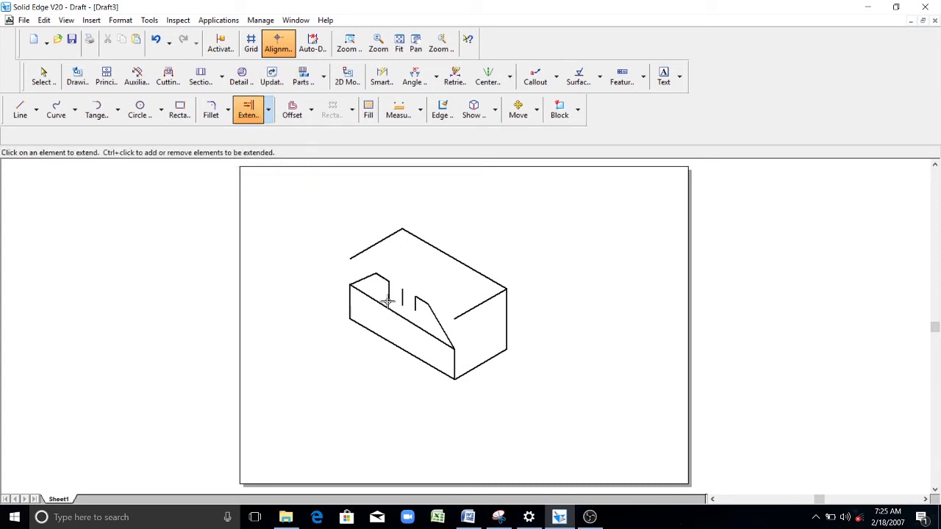
left_click(382, 294)
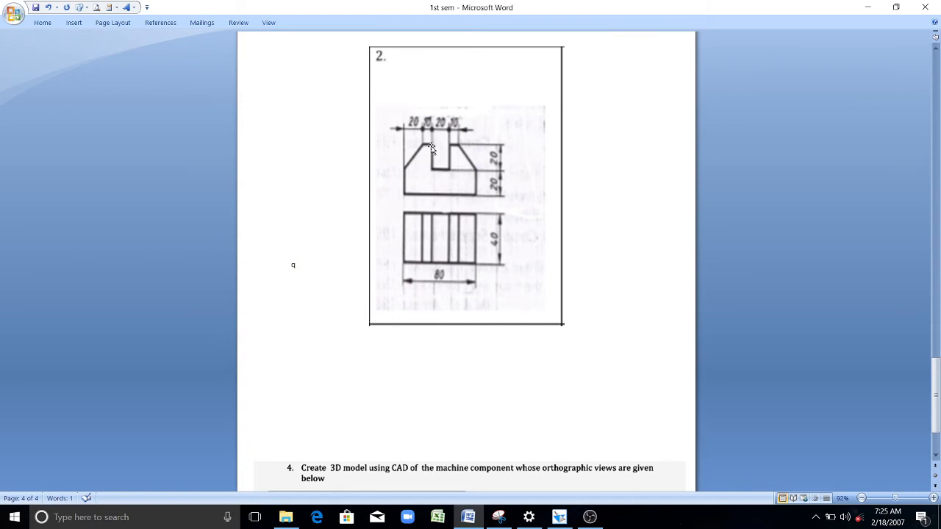
mouse_move(494, 171)
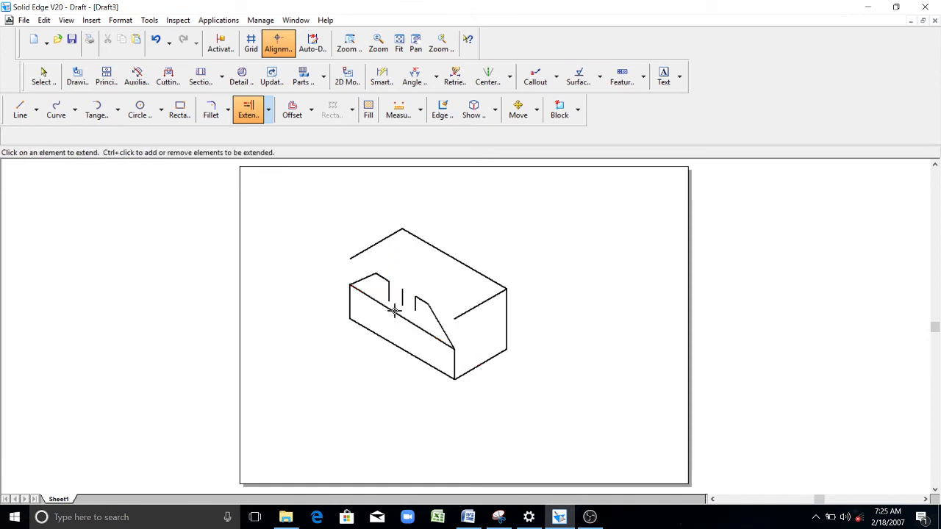
left_click(385, 294)
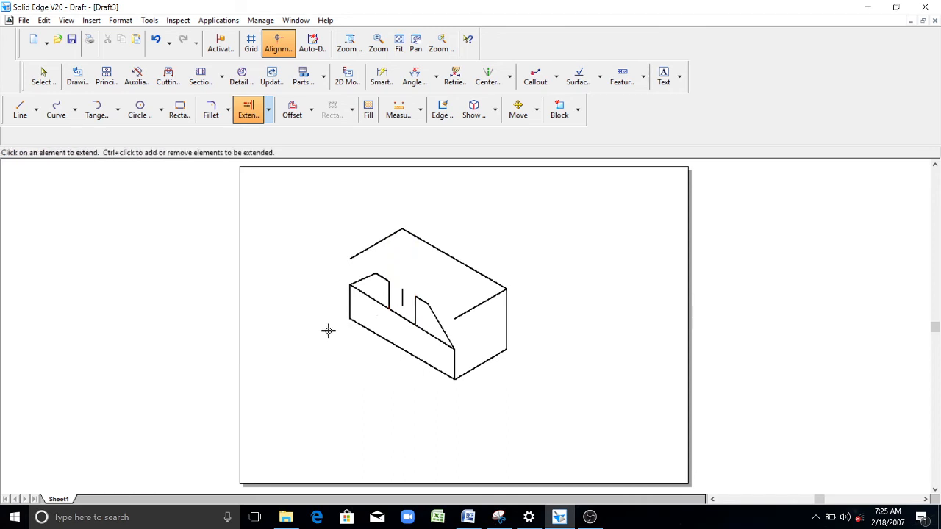
mouse_move(399, 108)
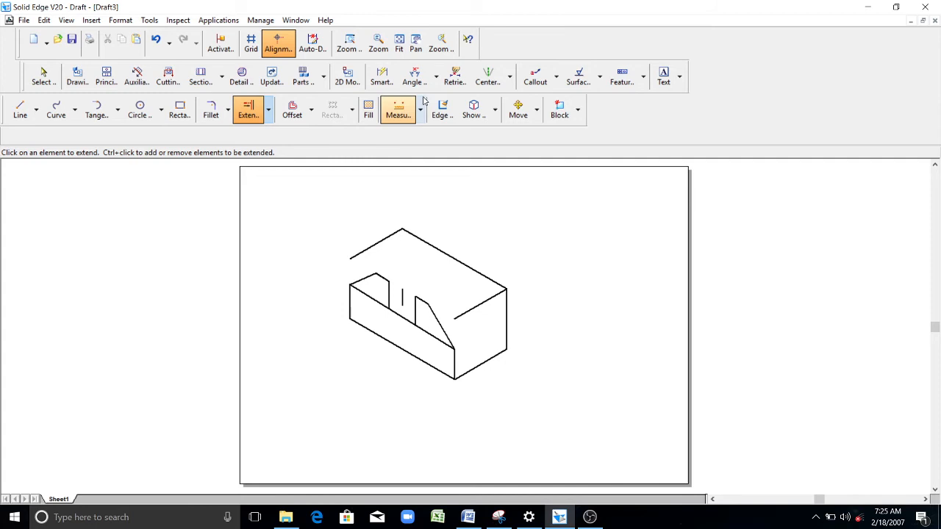
Step: Draw the missing isometric slot and right-face edges, then trim the leftover segments
left_click(21, 109)
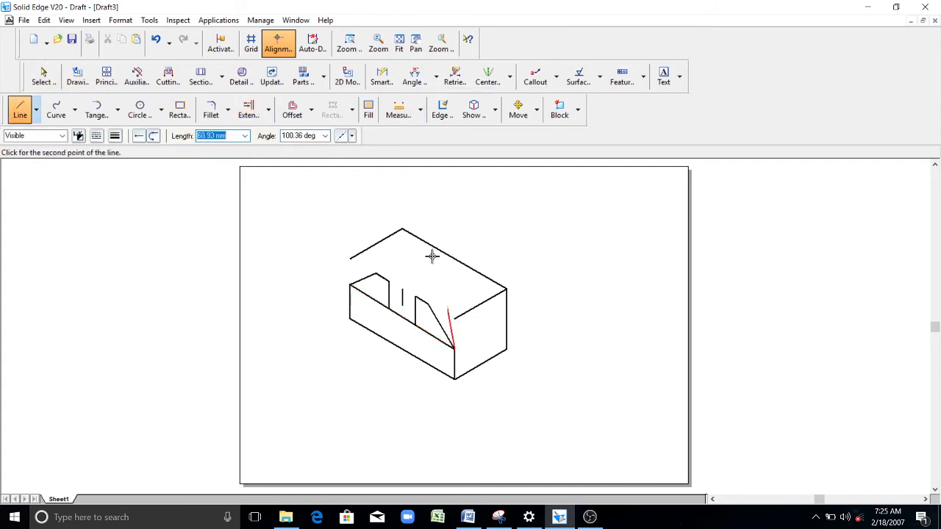
mouse_move(441, 341)
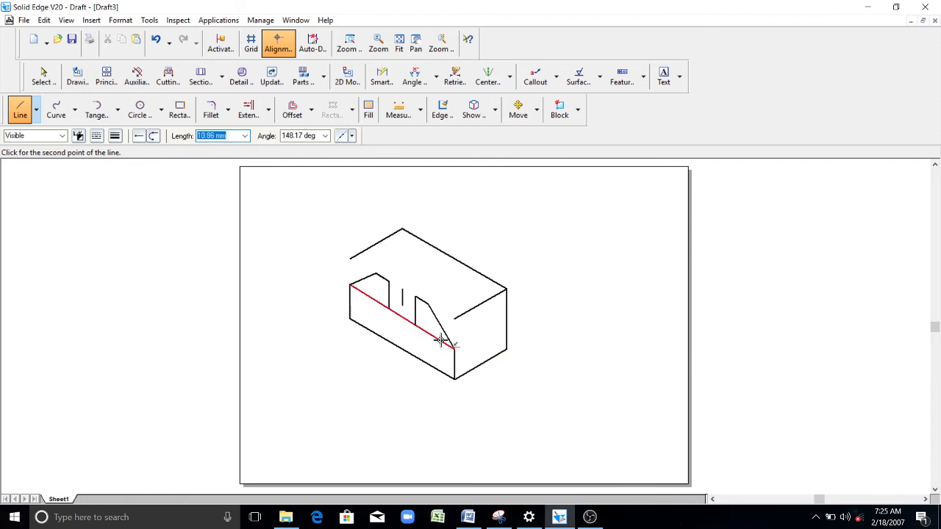
mouse_move(447, 285)
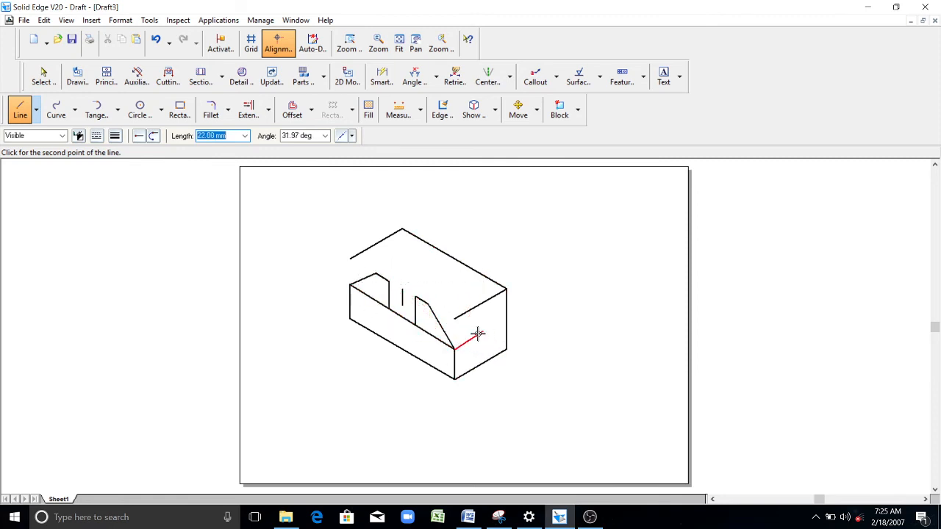
mouse_move(500, 325)
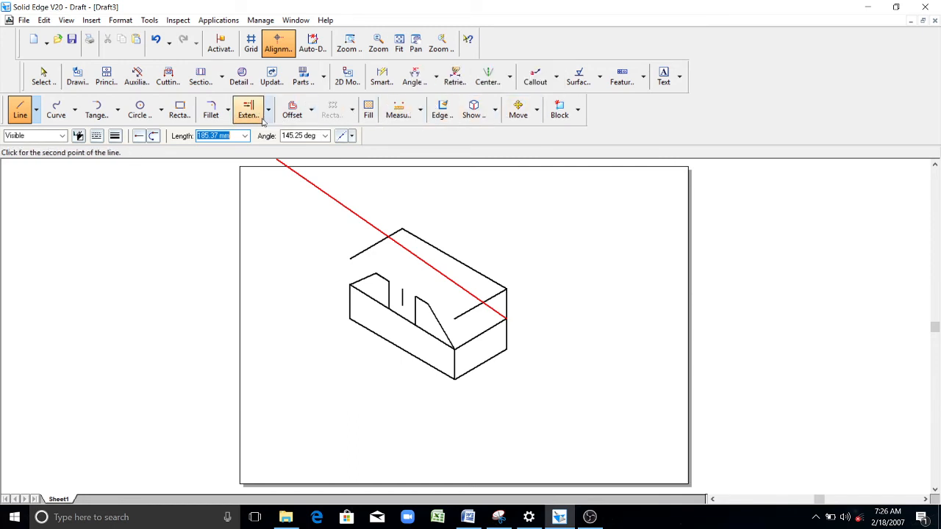
left_click(245, 109)
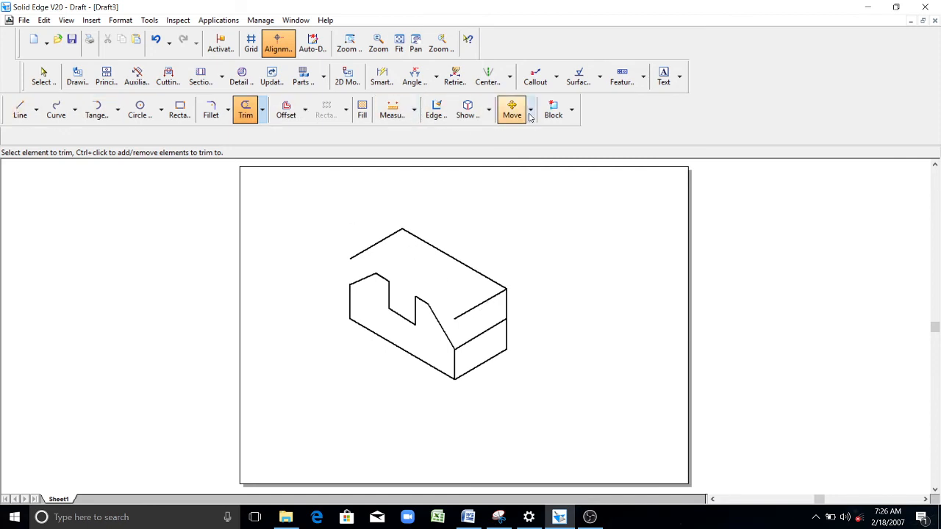
mouse_move(429, 267)
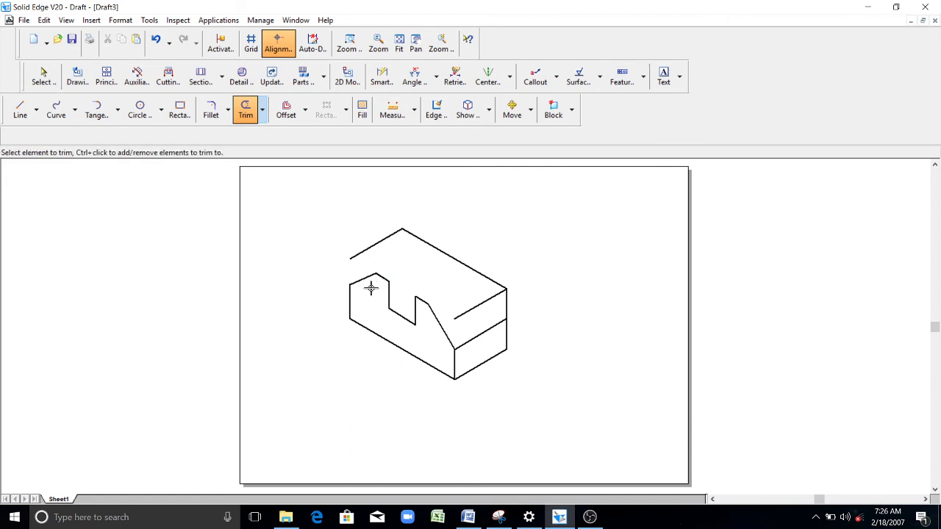
Step: Trim the surplus right-face segments against the front outline and slot edge boundaries
left_click(364, 279)
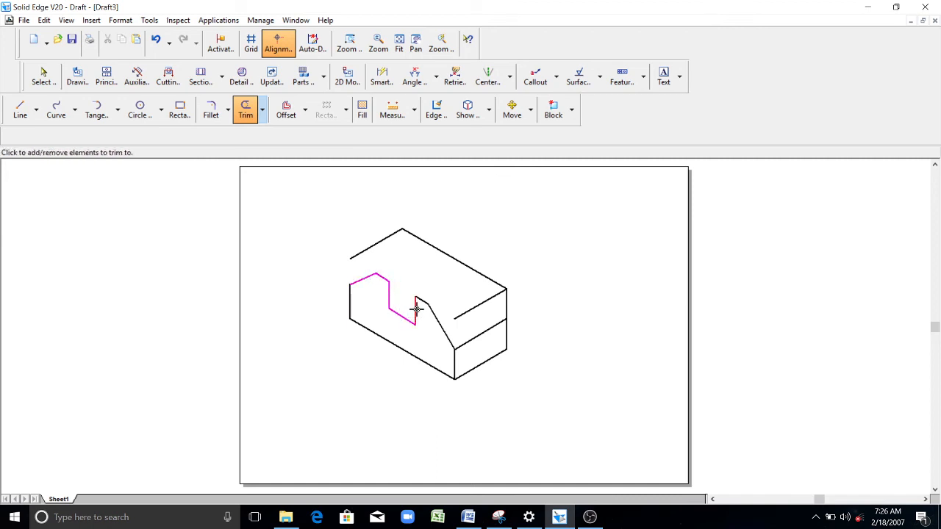
left_click(444, 335)
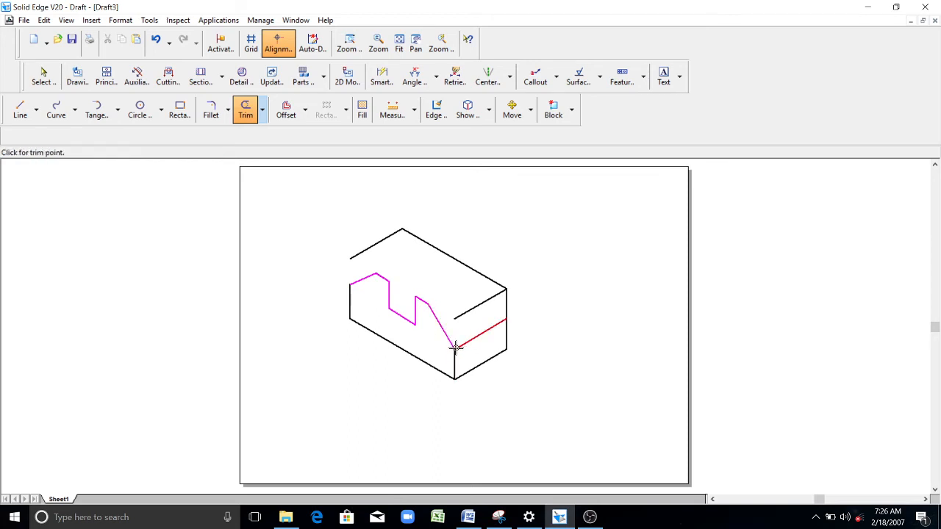
left_click(455, 347)
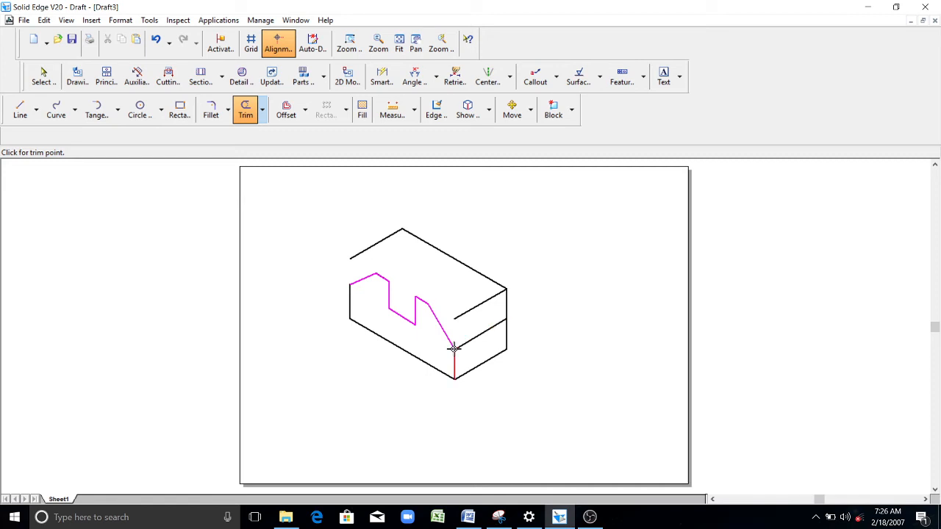
left_click(467, 338)
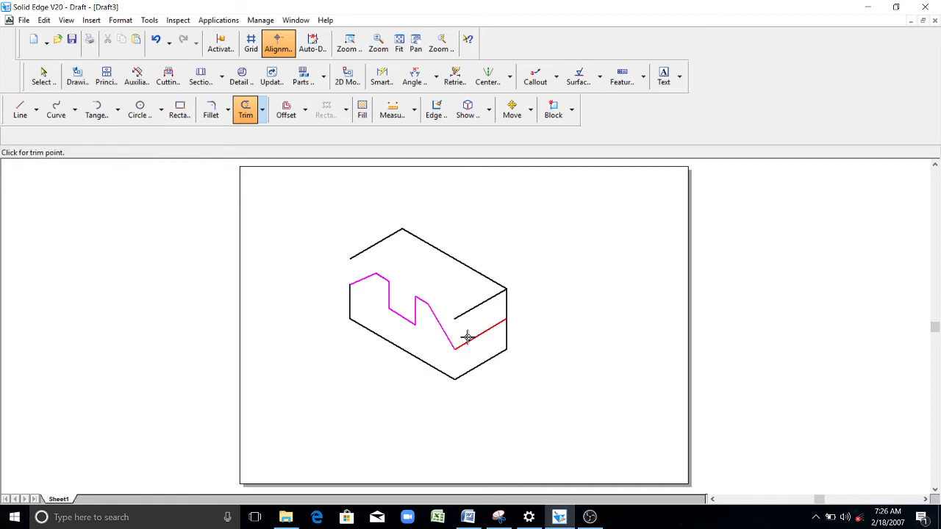
left_click(44, 76)
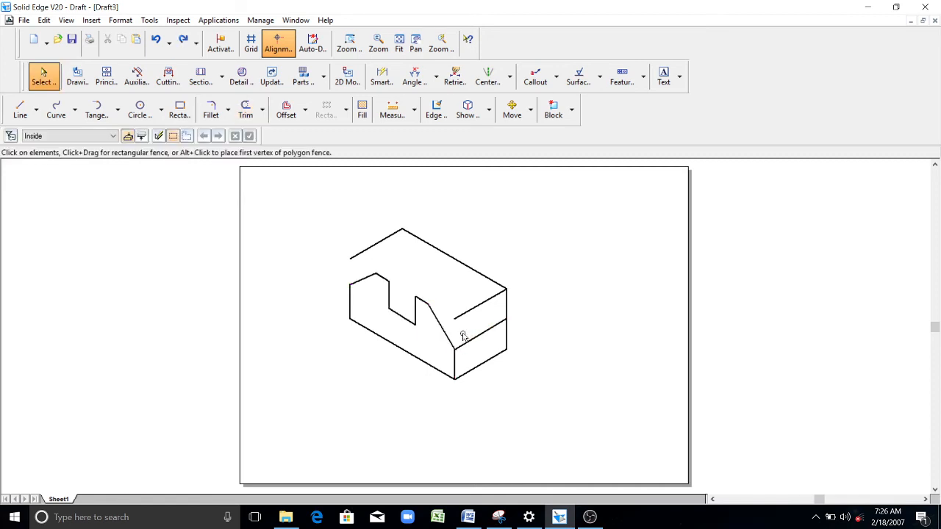
Step: Copy the slot's front zigzag outline farther back along the receding direction with Move
left_click(511, 109)
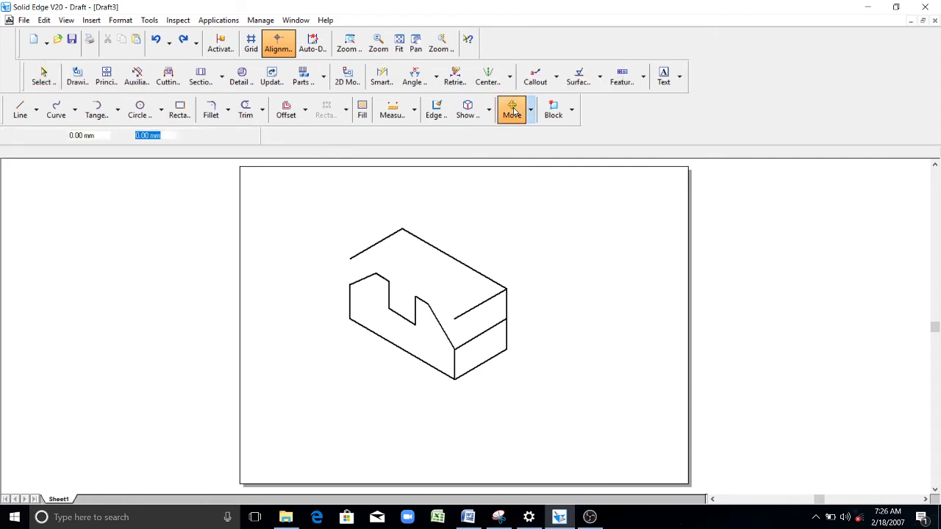
left_click(512, 108)
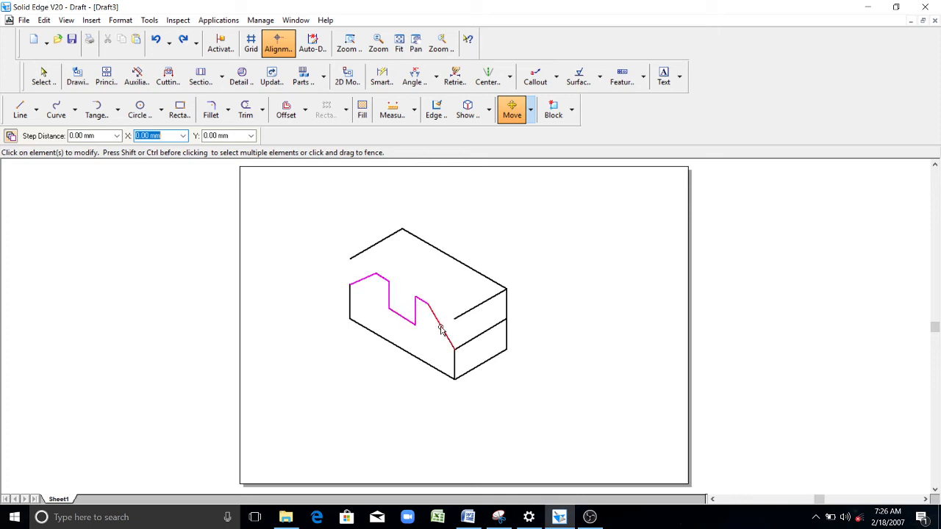
left_click(441, 329)
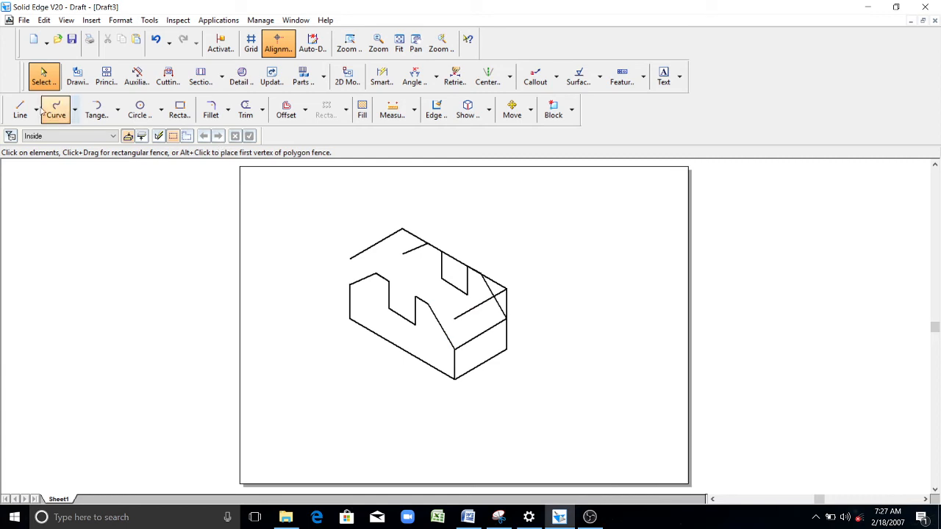
Step: Draw receding edges from the slot corner and the block's top rear edge
left_click(20, 109)
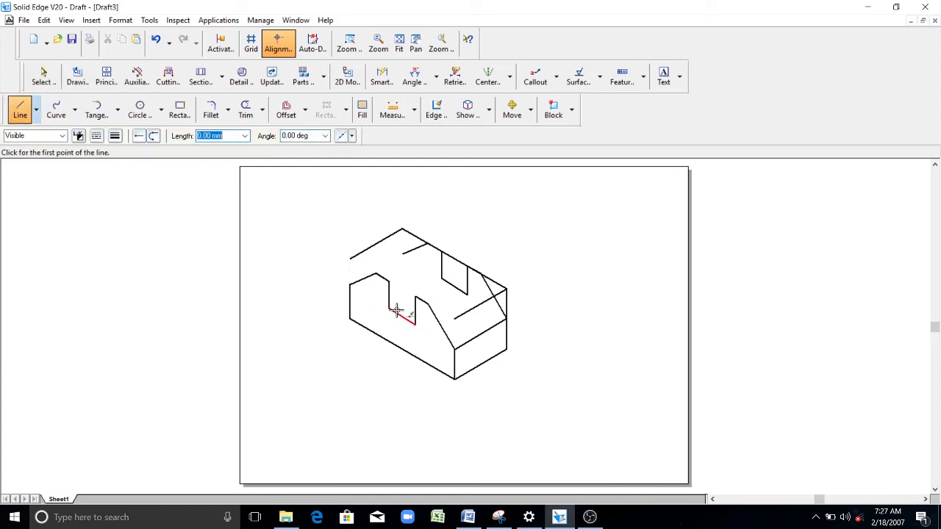
left_click(395, 312)
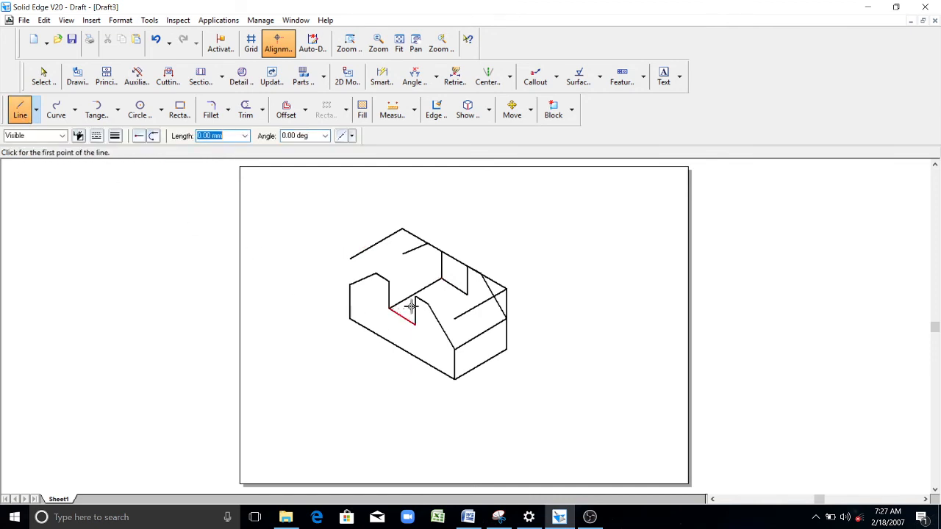
left_click(411, 307)
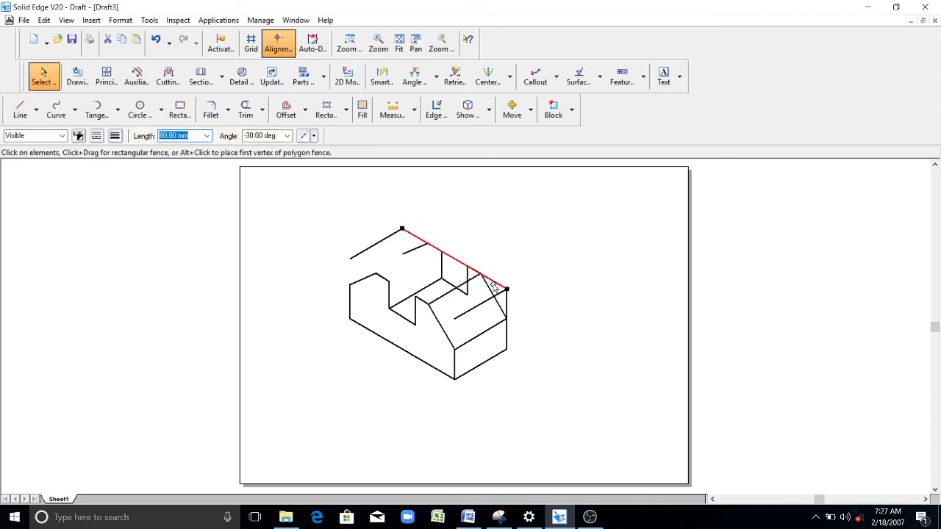
left_click(20, 109)
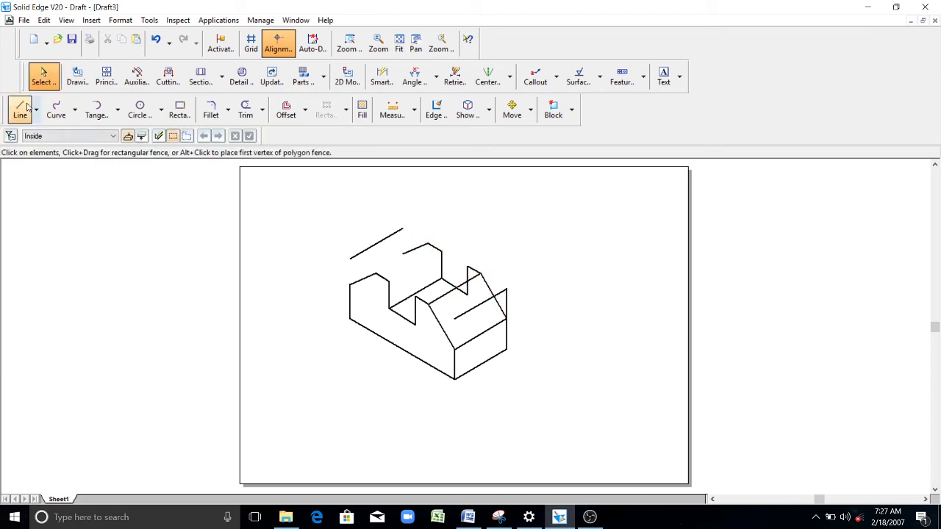
left_click(20, 108)
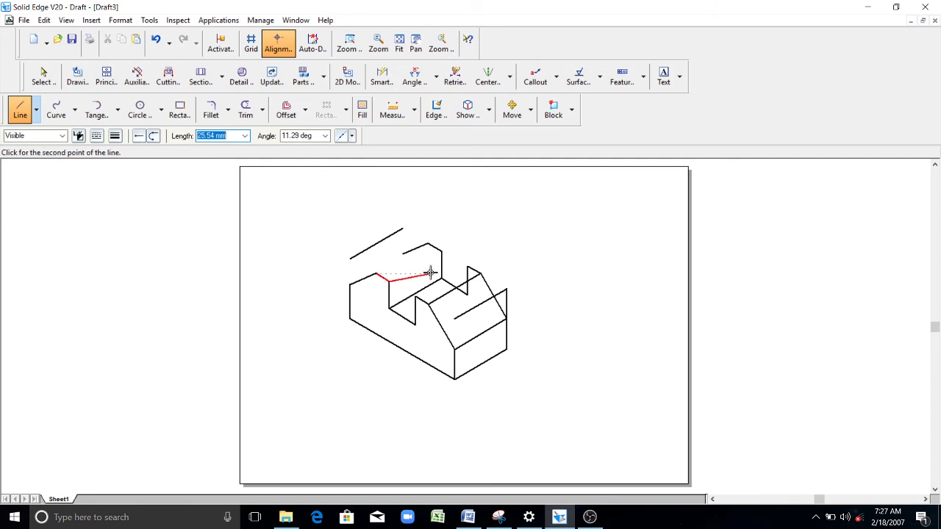
mouse_move(118, 182)
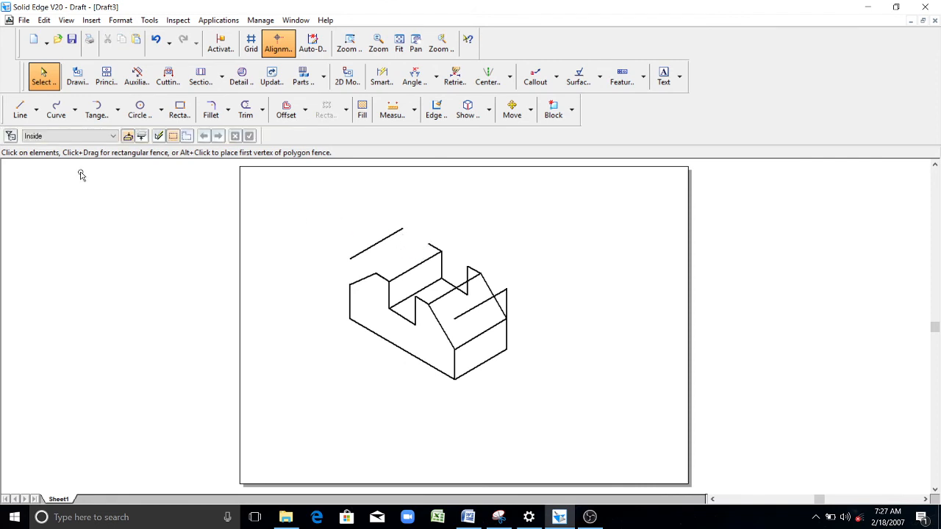
Step: Draw the remaining receding edges on the block's left and inside the slot
left_click(20, 109)
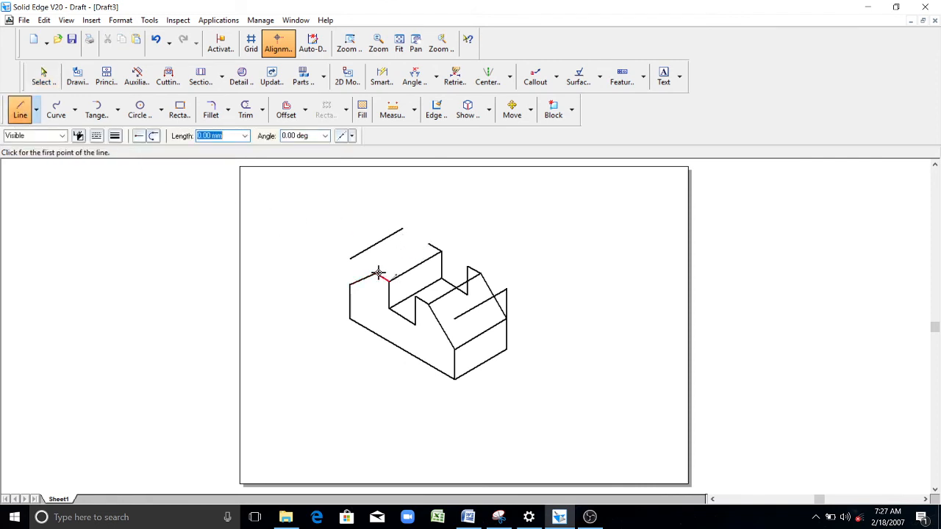
left_click(376, 275)
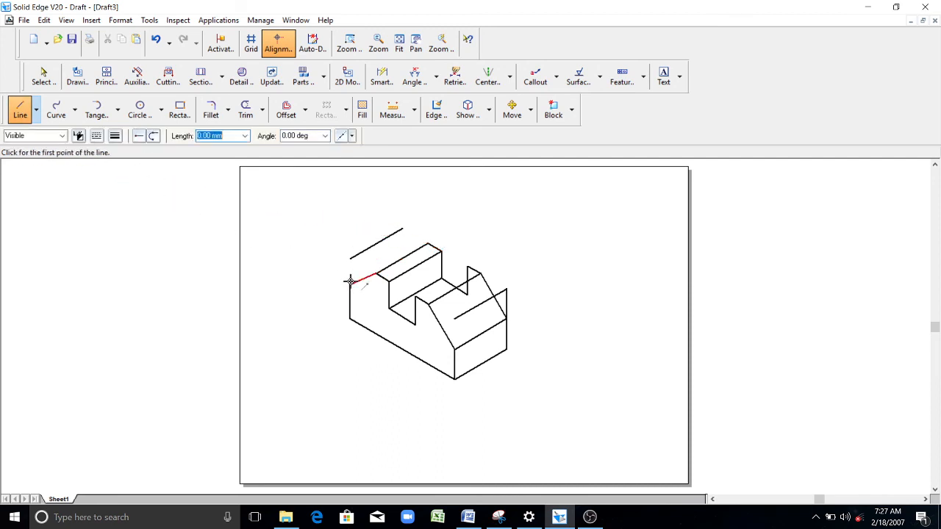
left_click(352, 282)
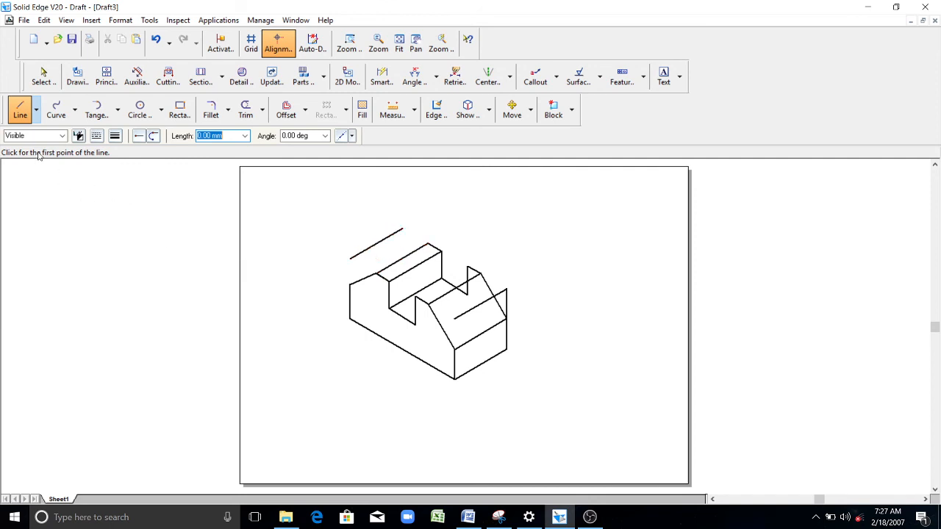
mouse_move(421, 297)
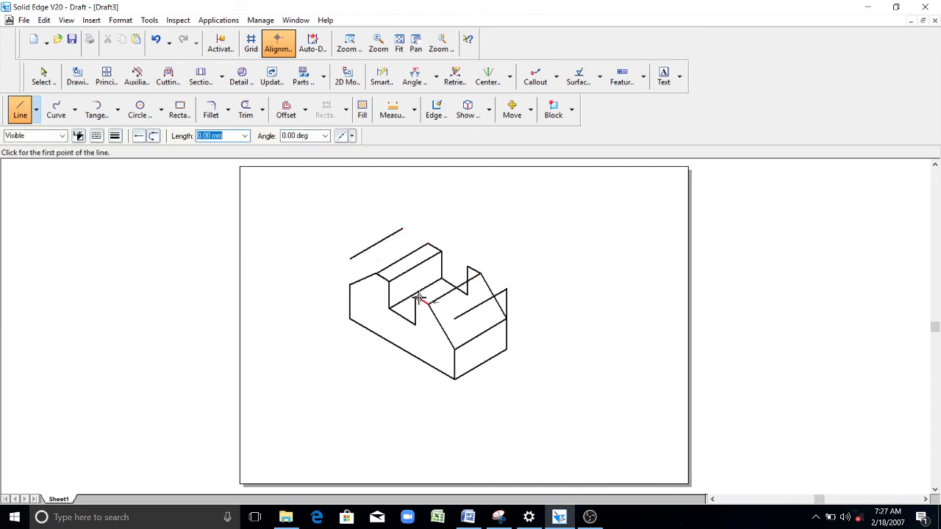
left_click(419, 300)
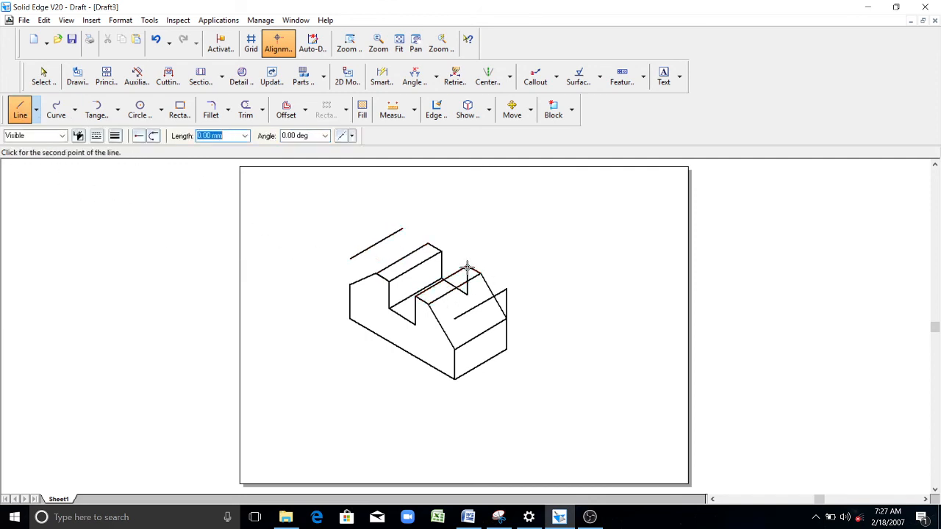
left_click(44, 76)
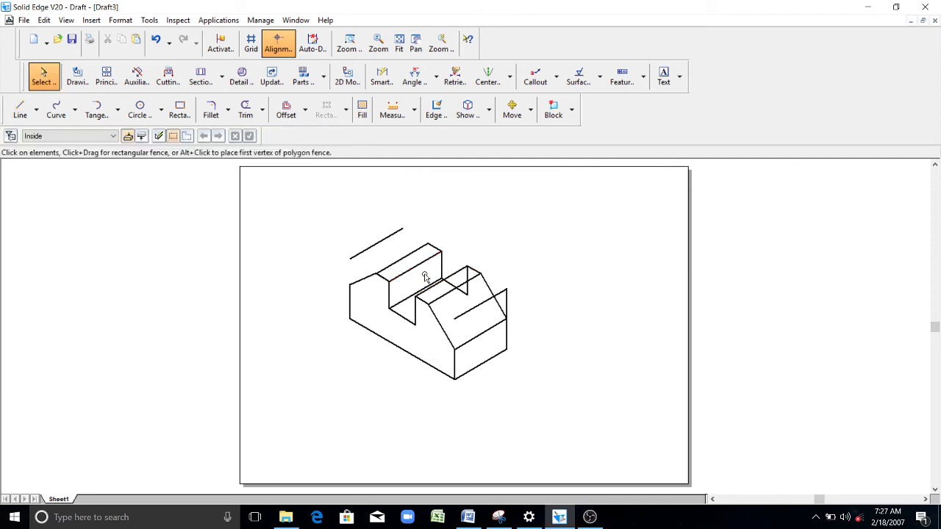
mouse_move(339, 135)
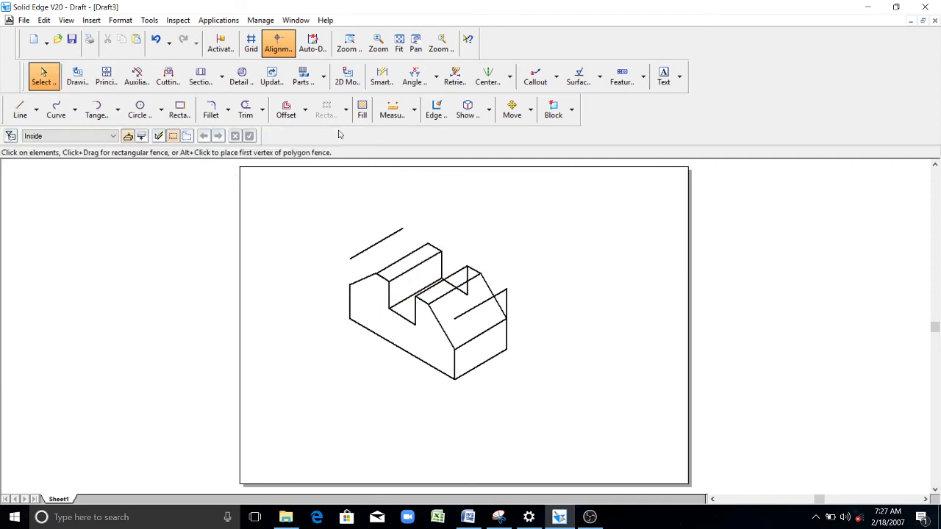
Step: Trim the stray overlapping line pieces around the slot and begin a new edge line
left_click(245, 109)
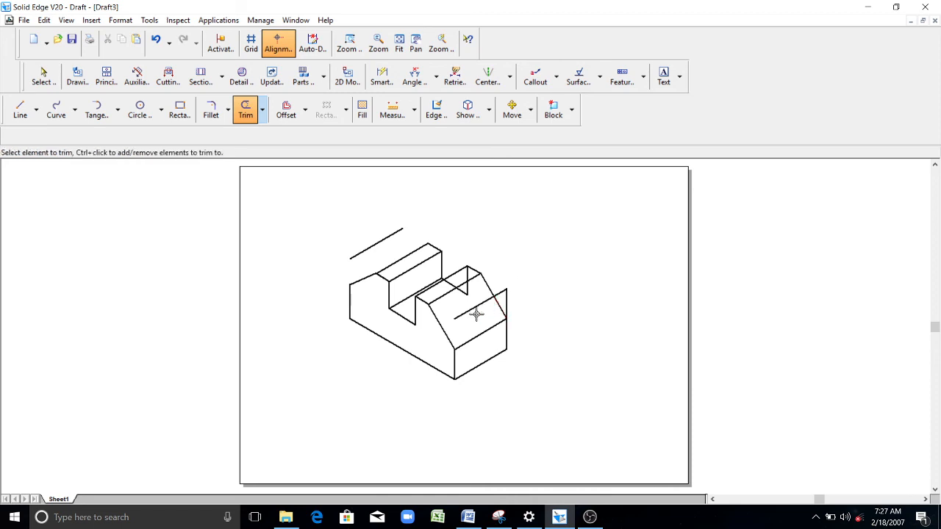
left_click(485, 294)
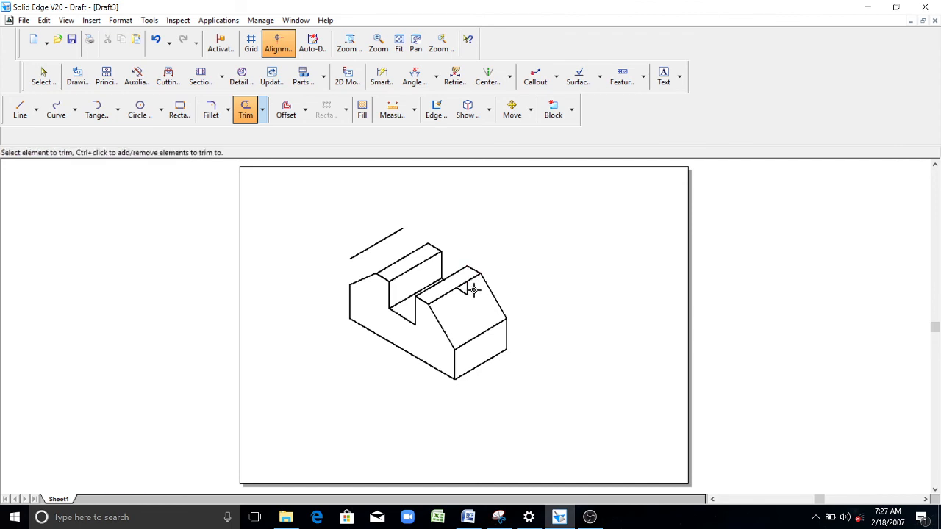
mouse_move(434, 288)
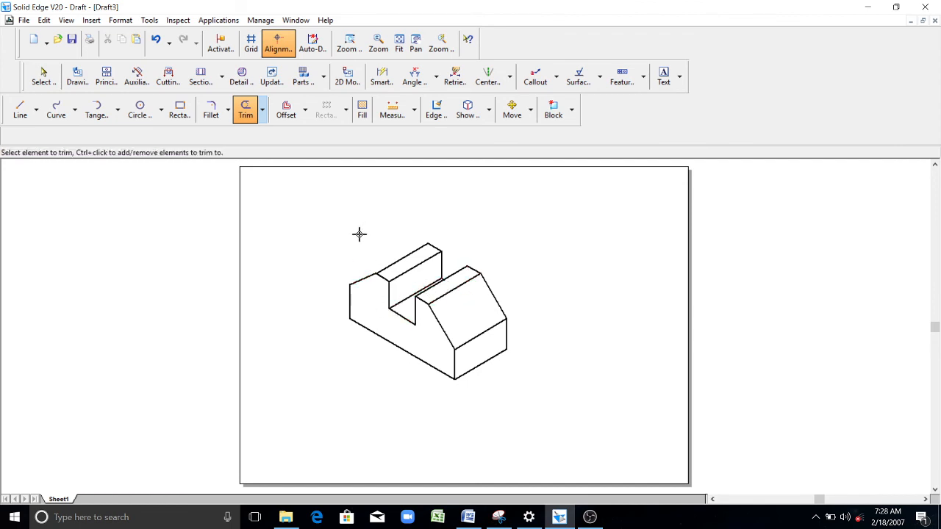
mouse_move(241, 315)
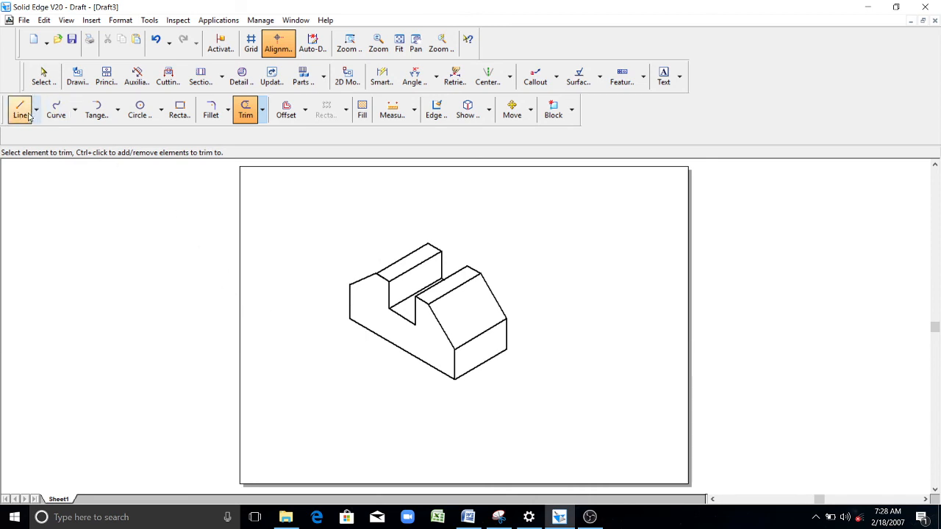
left_click(20, 109)
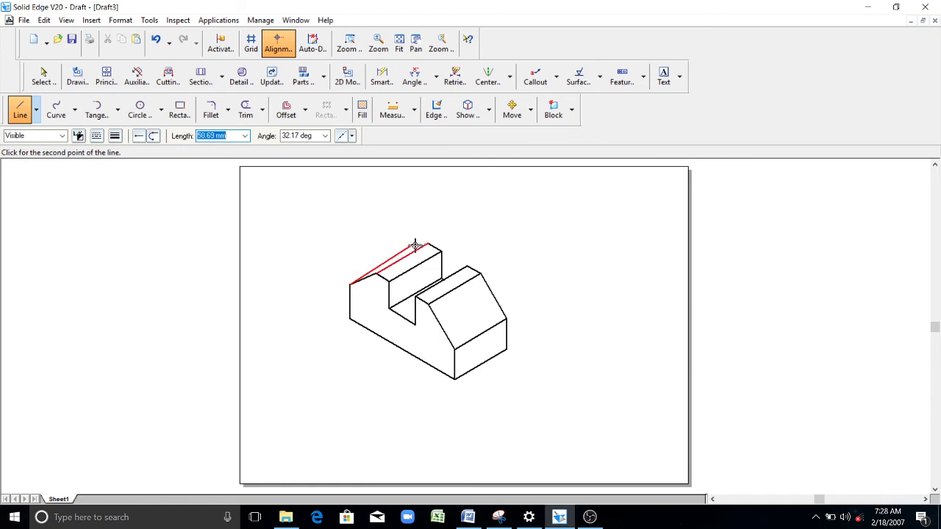
mouse_move(434, 236)
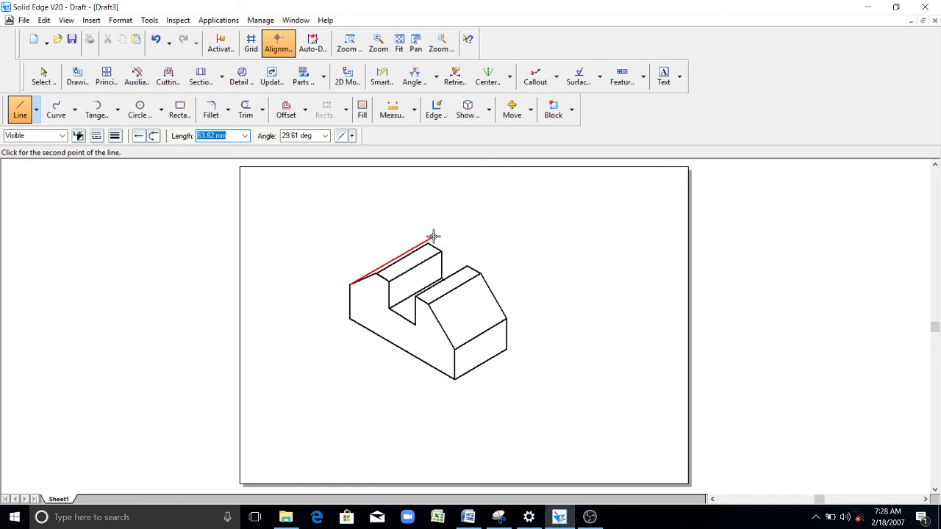
mouse_move(430, 235)
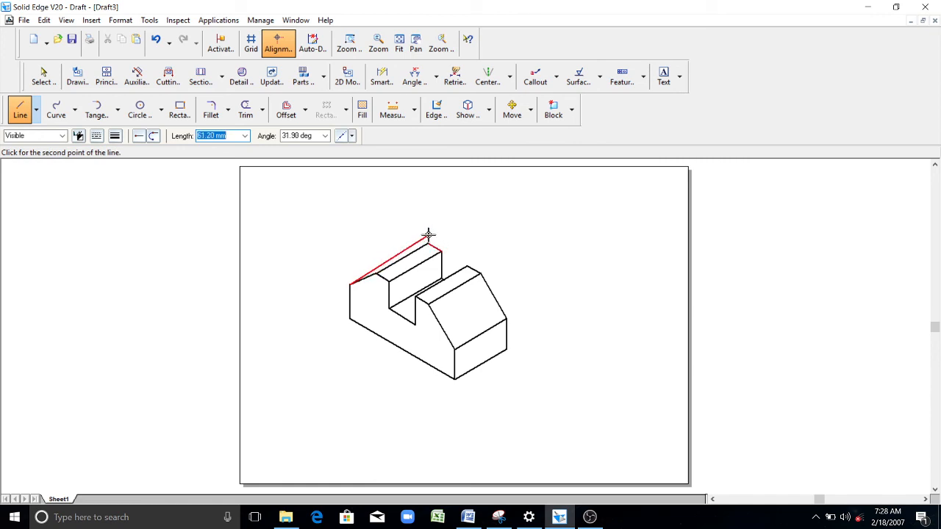
mouse_move(252, 242)
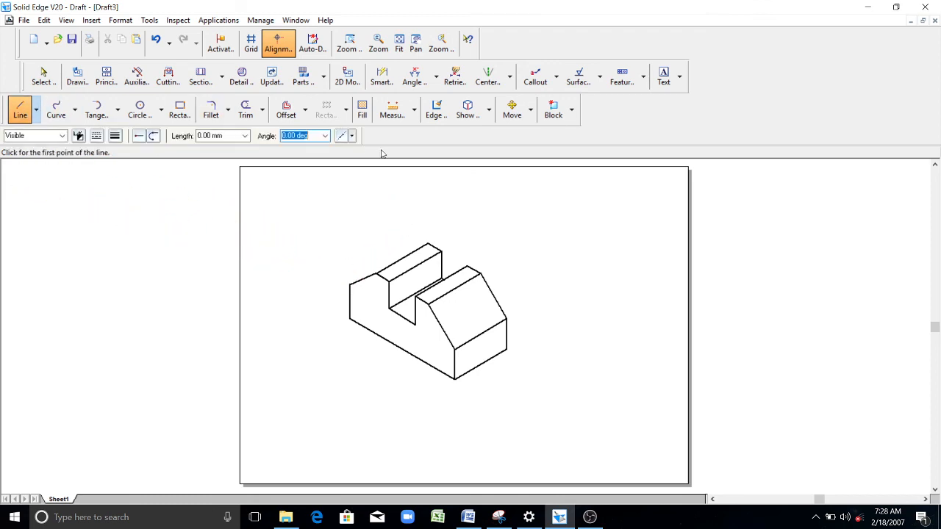
Step: Place Smart Dimensions on the slot top edge, chamfered face, left block edge and slot edges
left_click(382, 77)
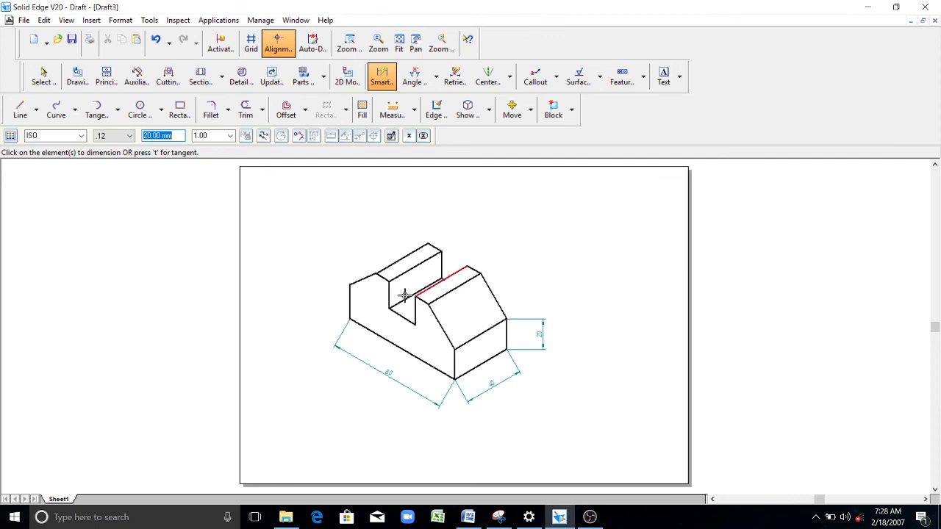
left_click(404, 294)
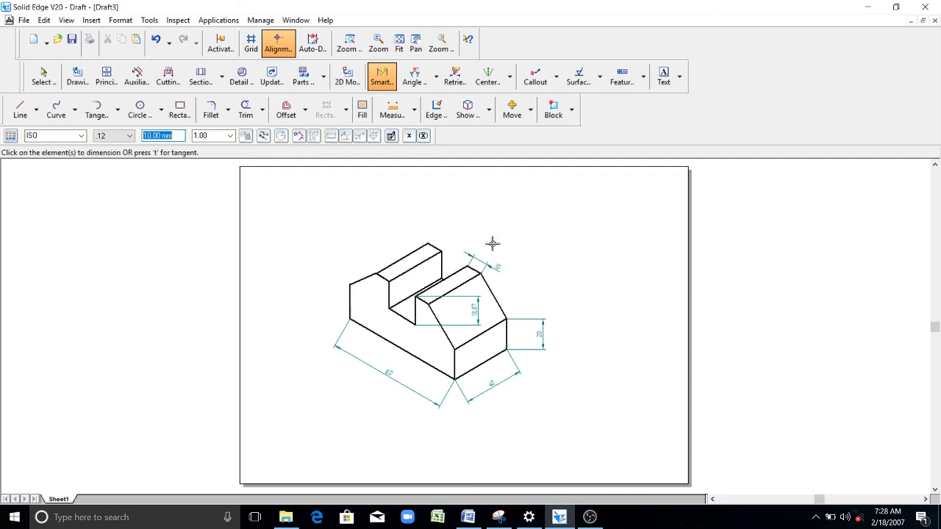
left_click(441, 238)
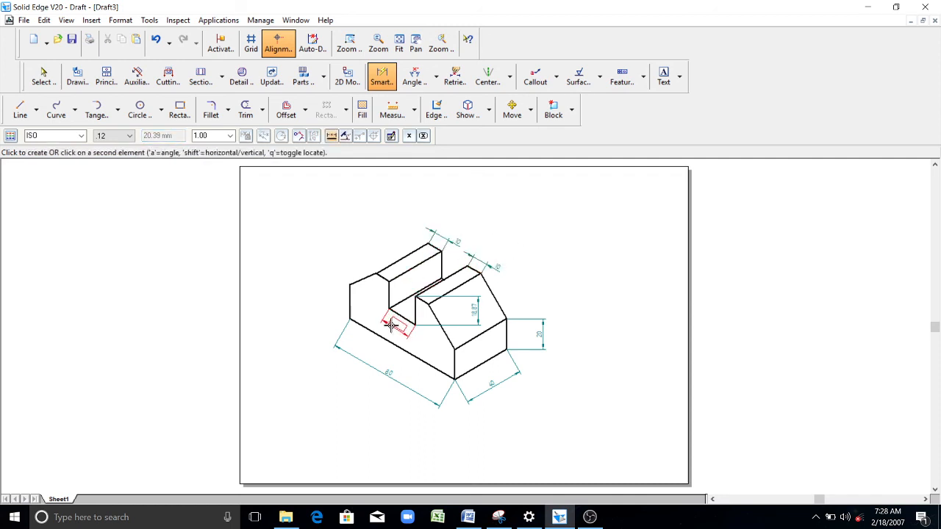
left_click(397, 326)
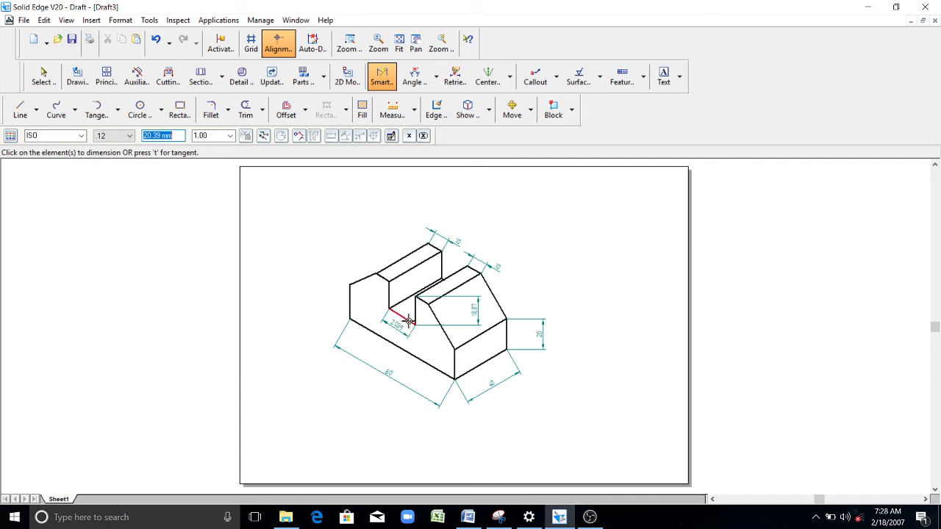
left_click(43, 76)
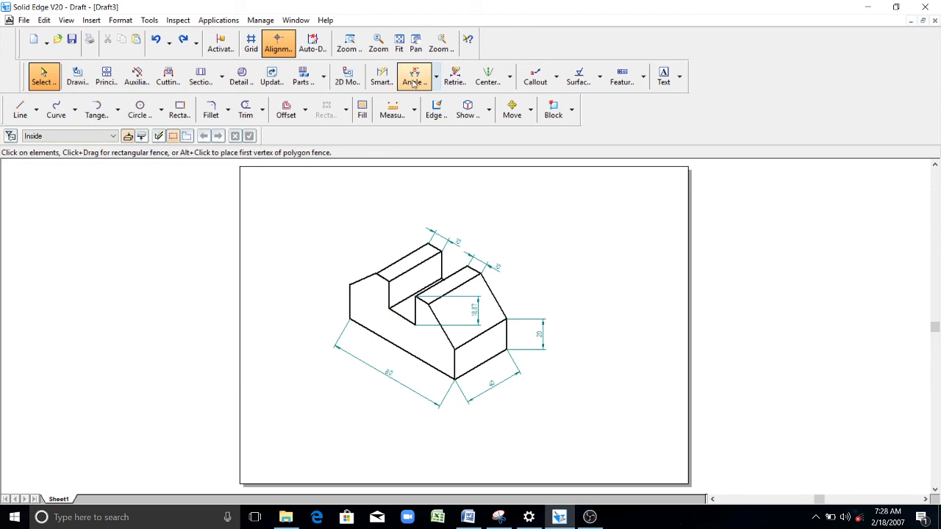
left_click(381, 76)
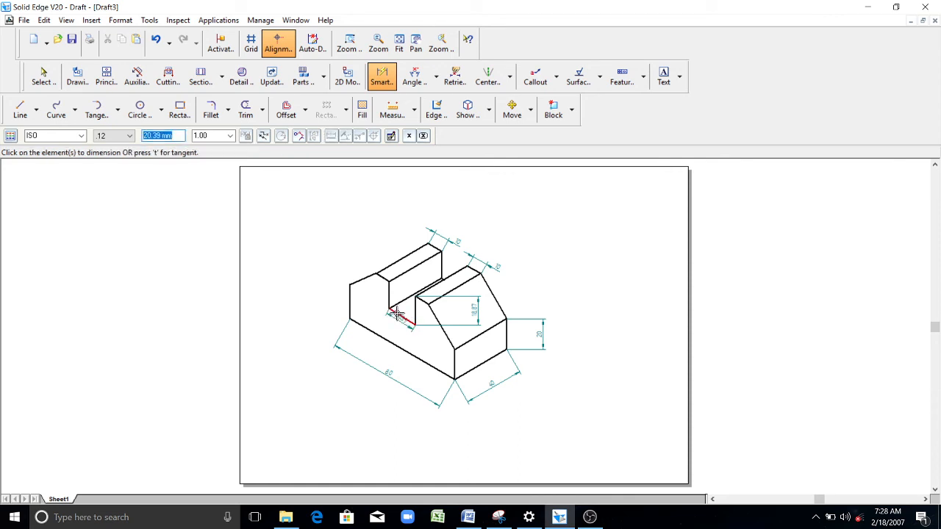
left_click(42, 77)
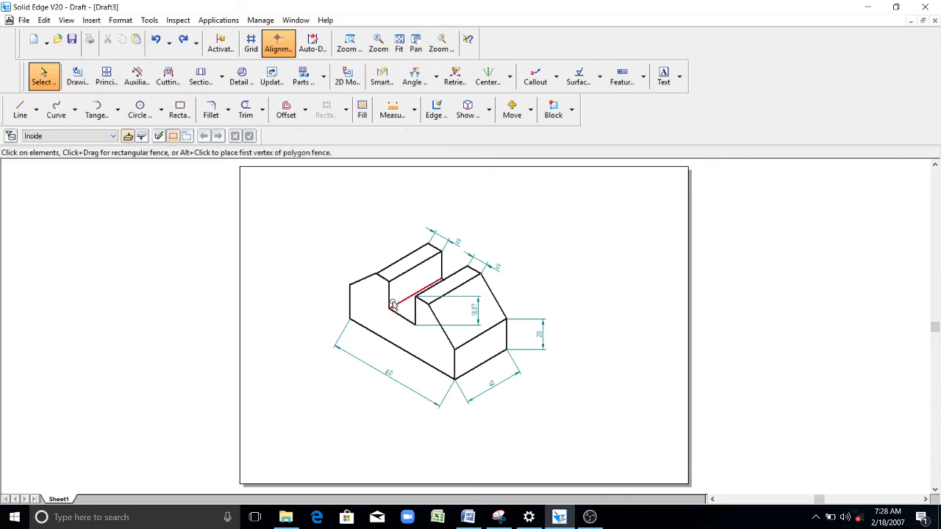